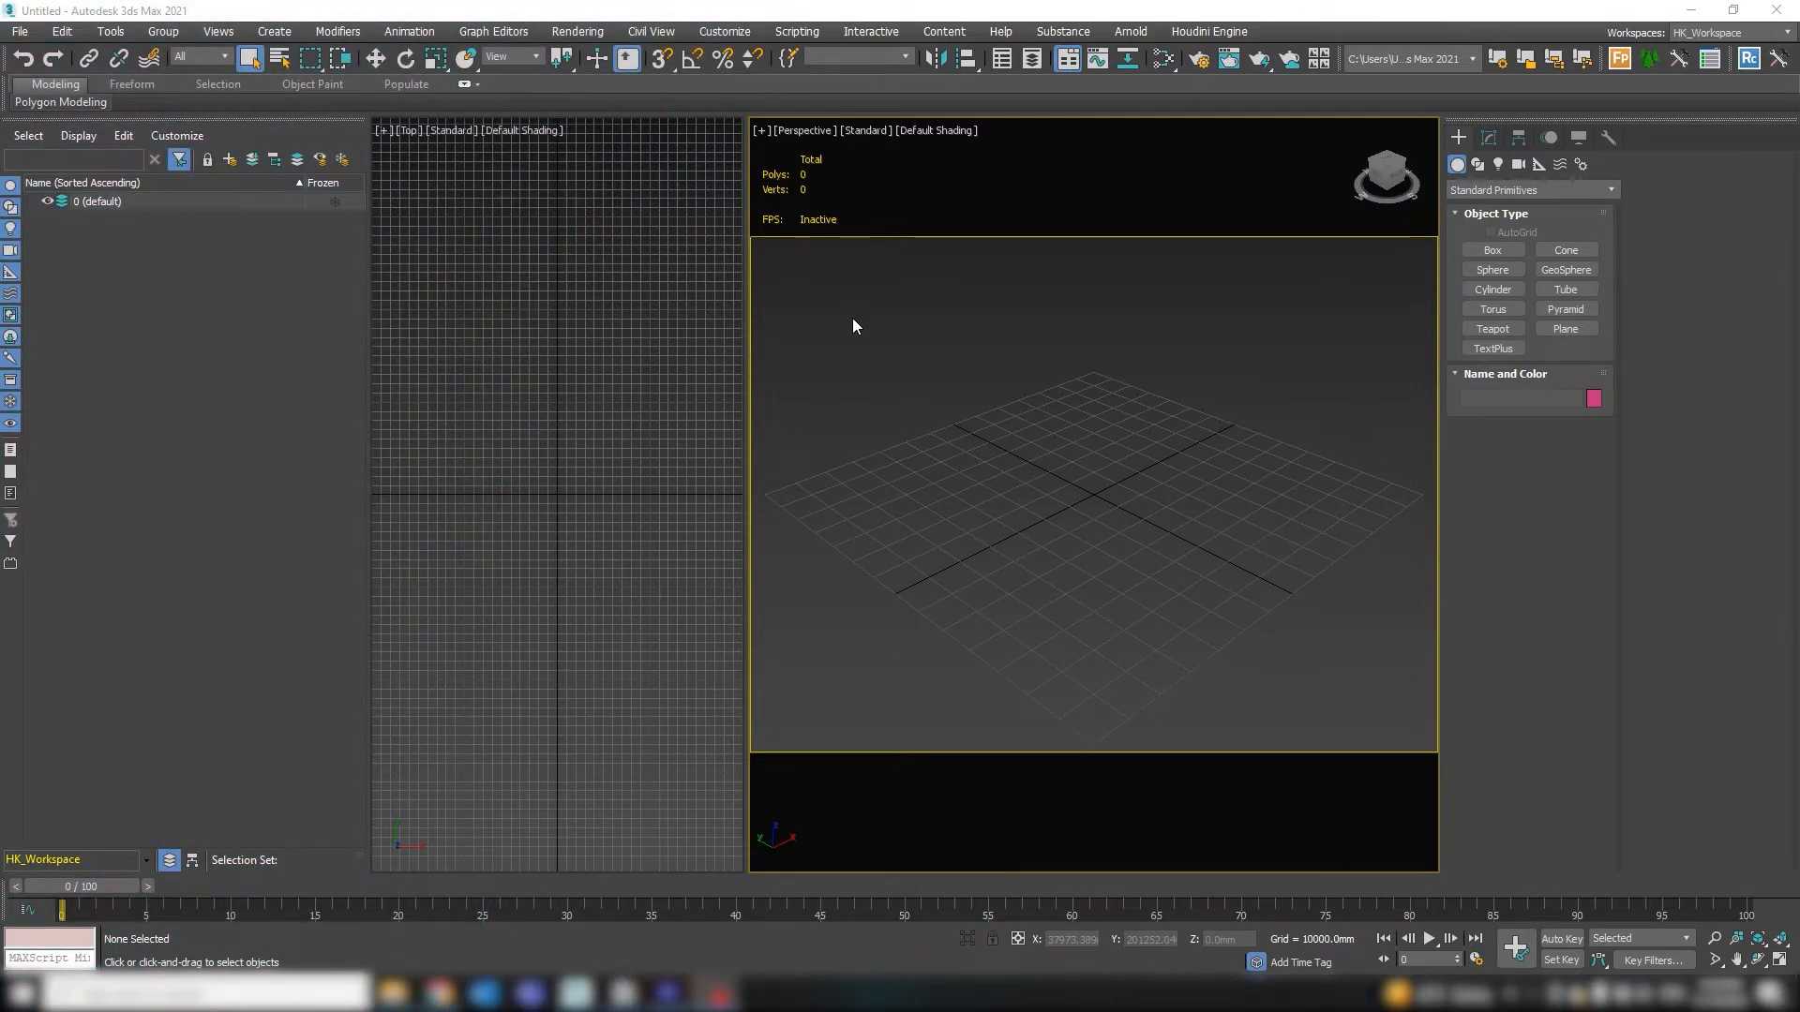
# Step: Open Preference Settings from the Customize menu
pyautogui.click(722, 31)
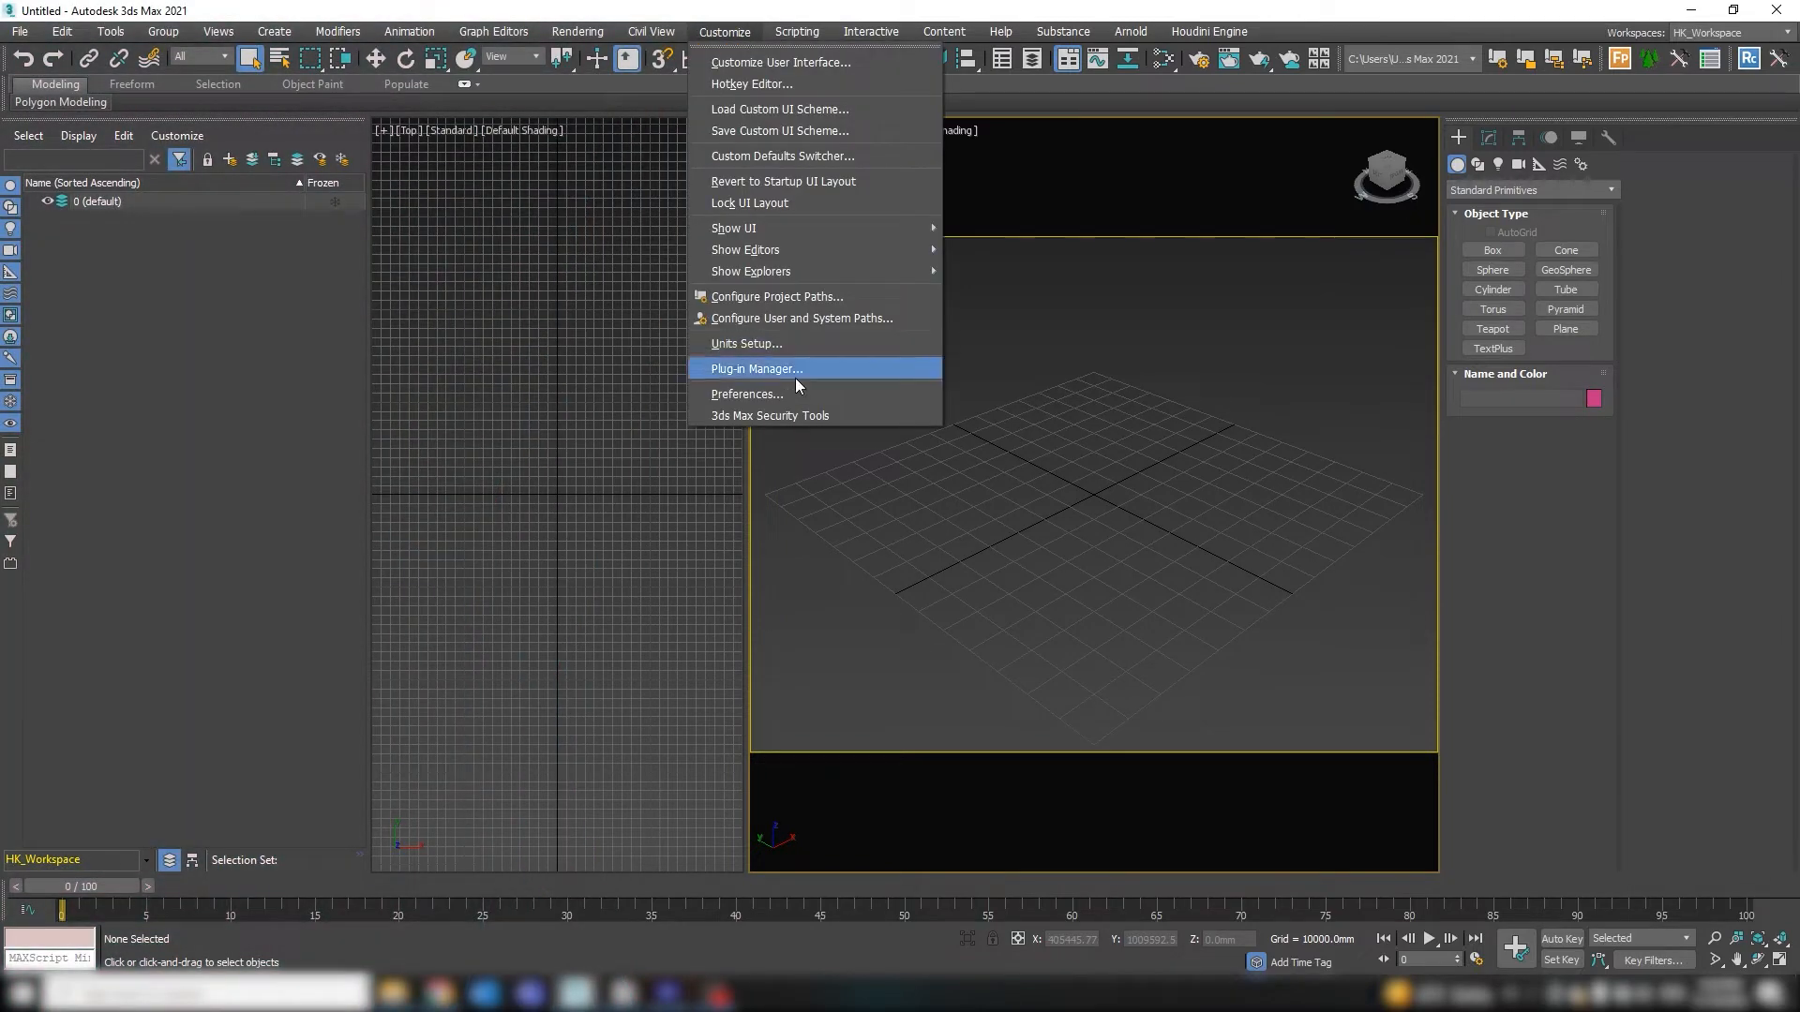
pyautogui.click(747, 394)
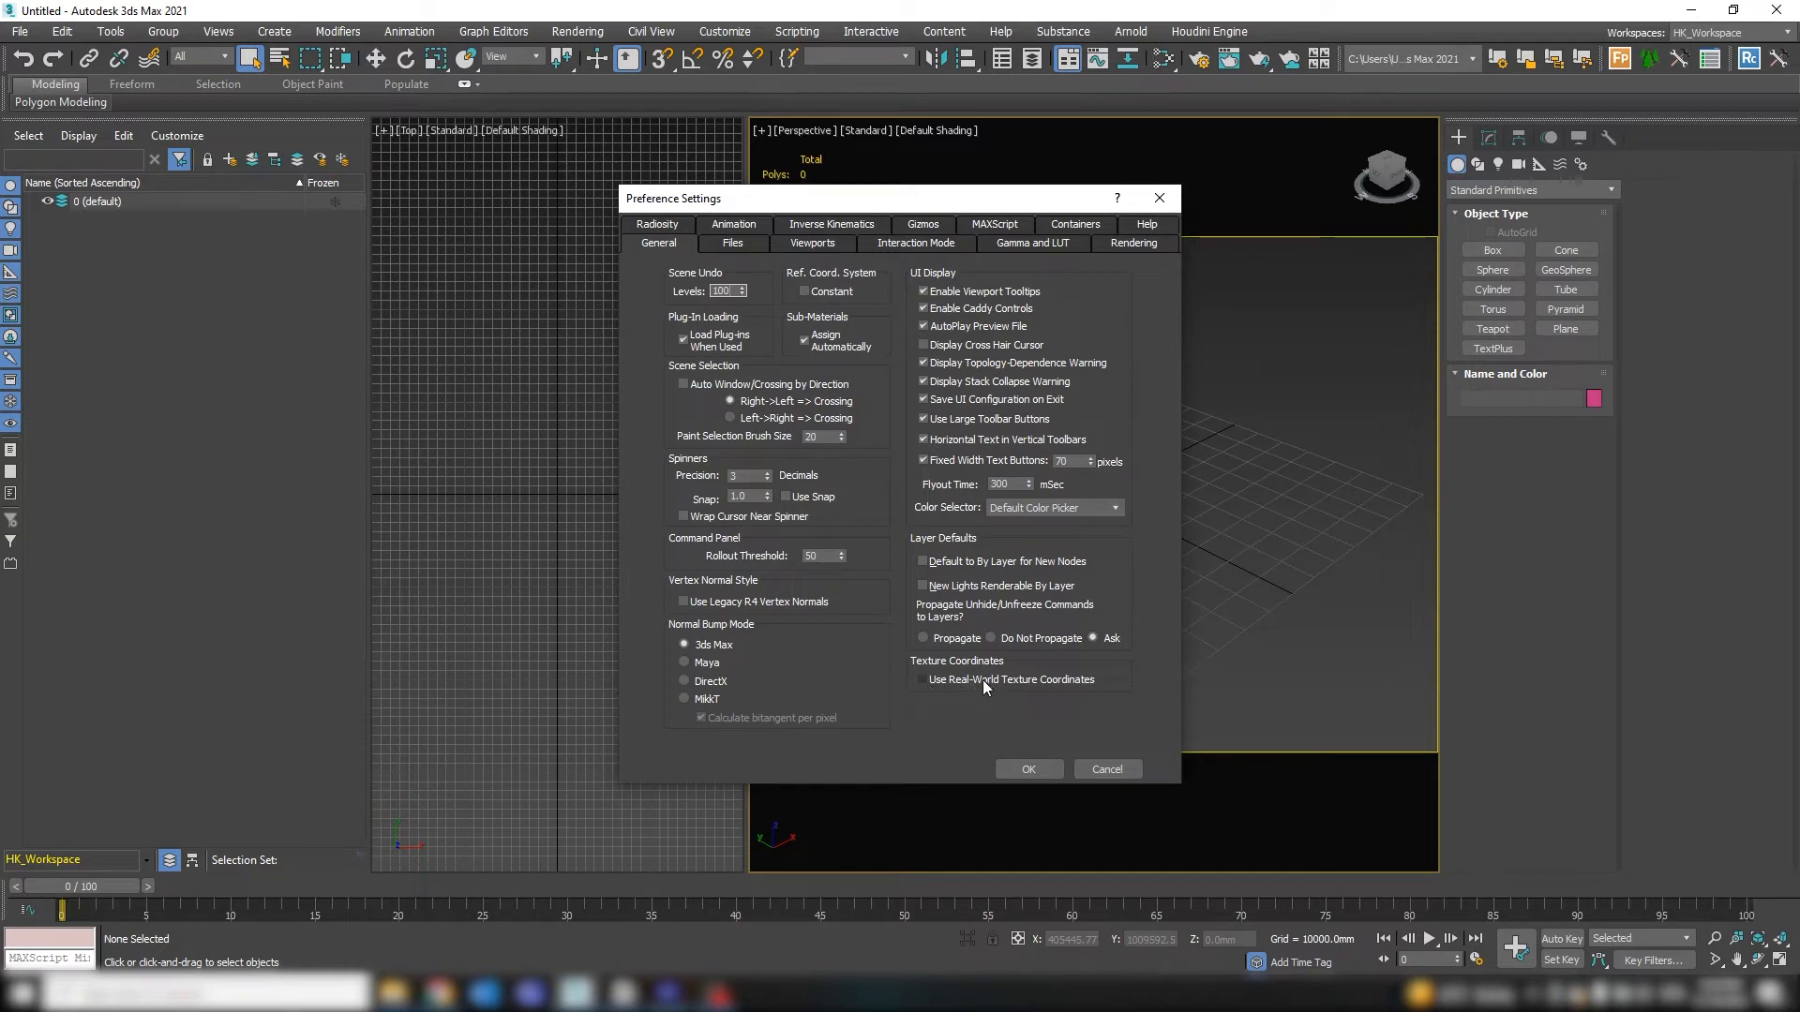
pyautogui.moveTo(951, 690)
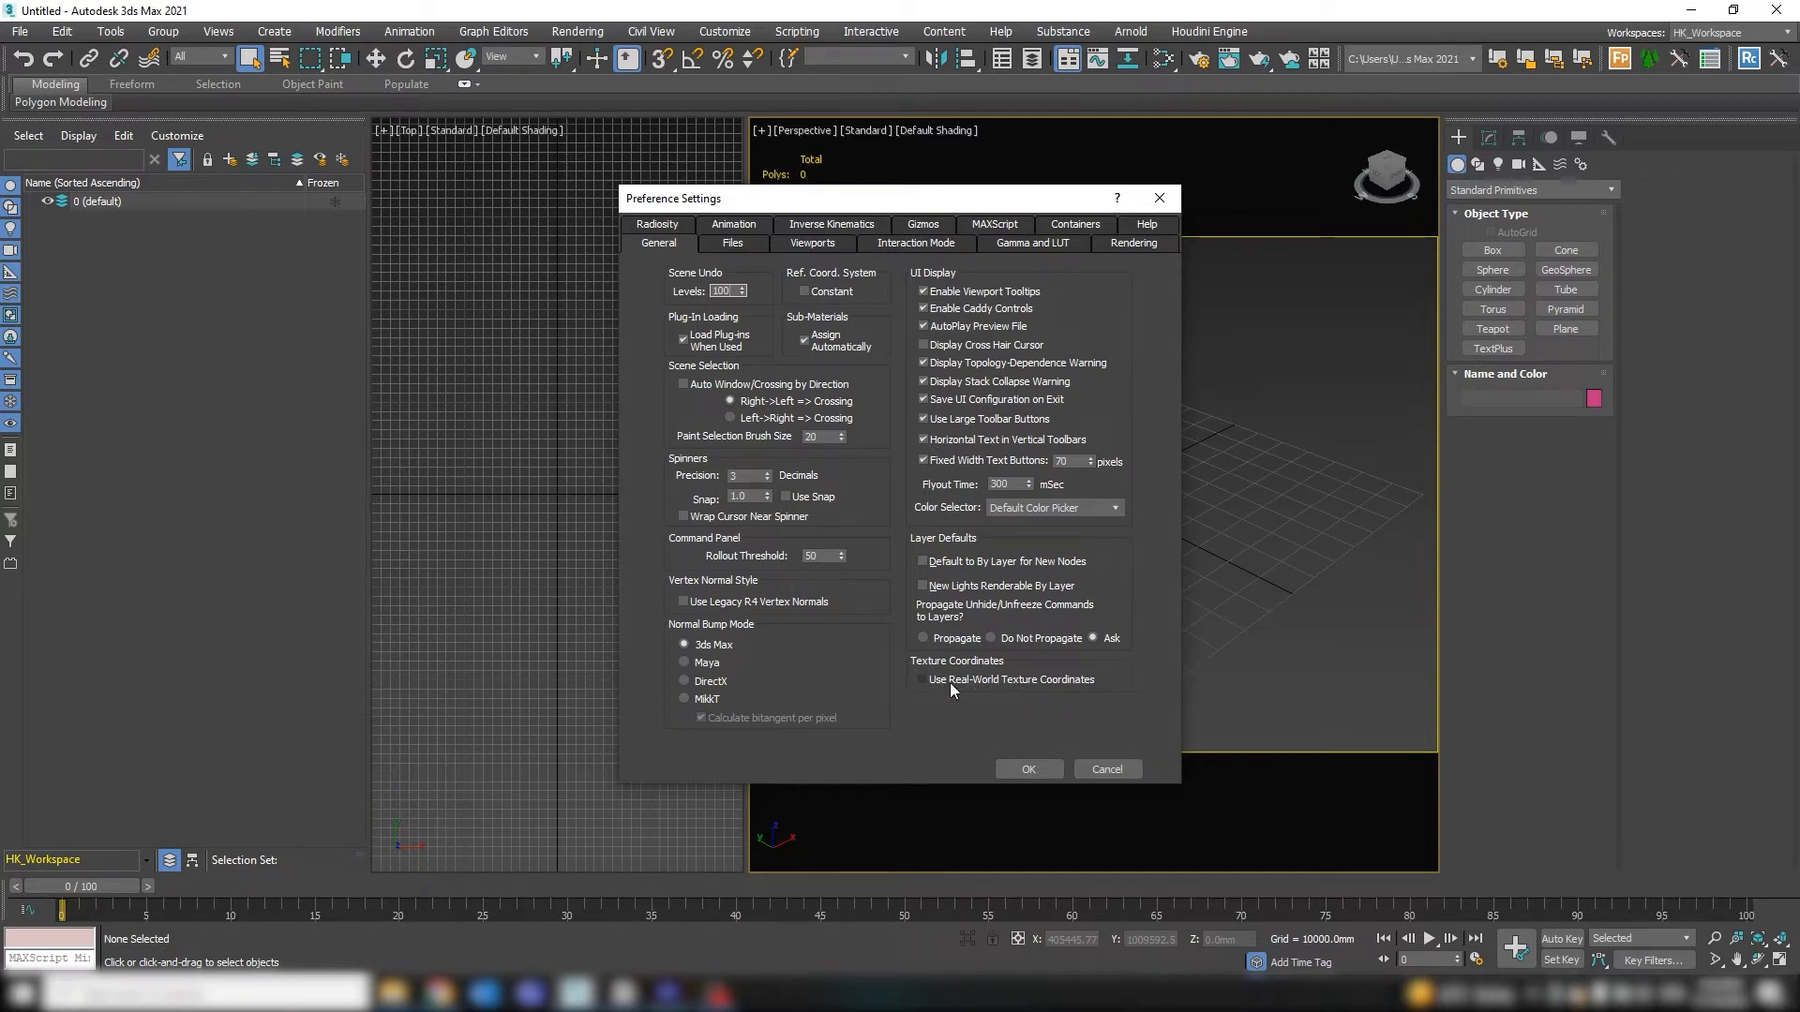
# Step: On the Files tab, turn off Backup on Save and leave Increment on Save off
pyautogui.click(732, 243)
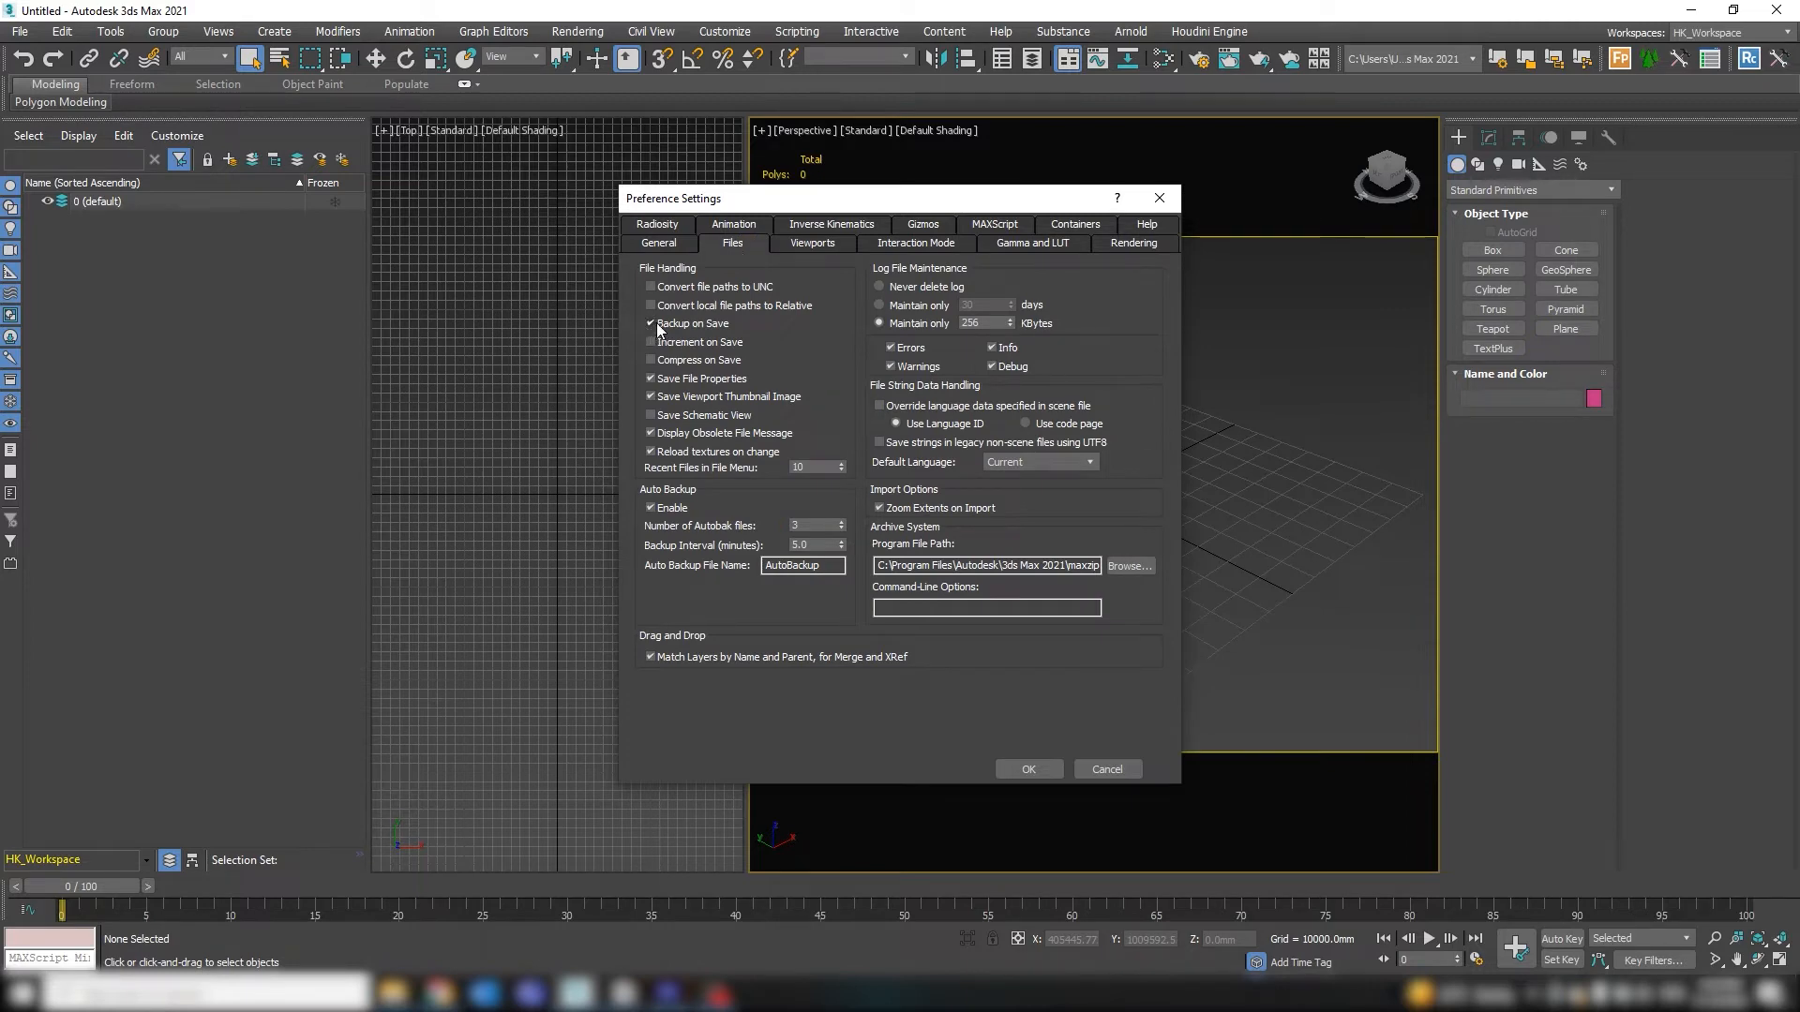
pyautogui.click(651, 324)
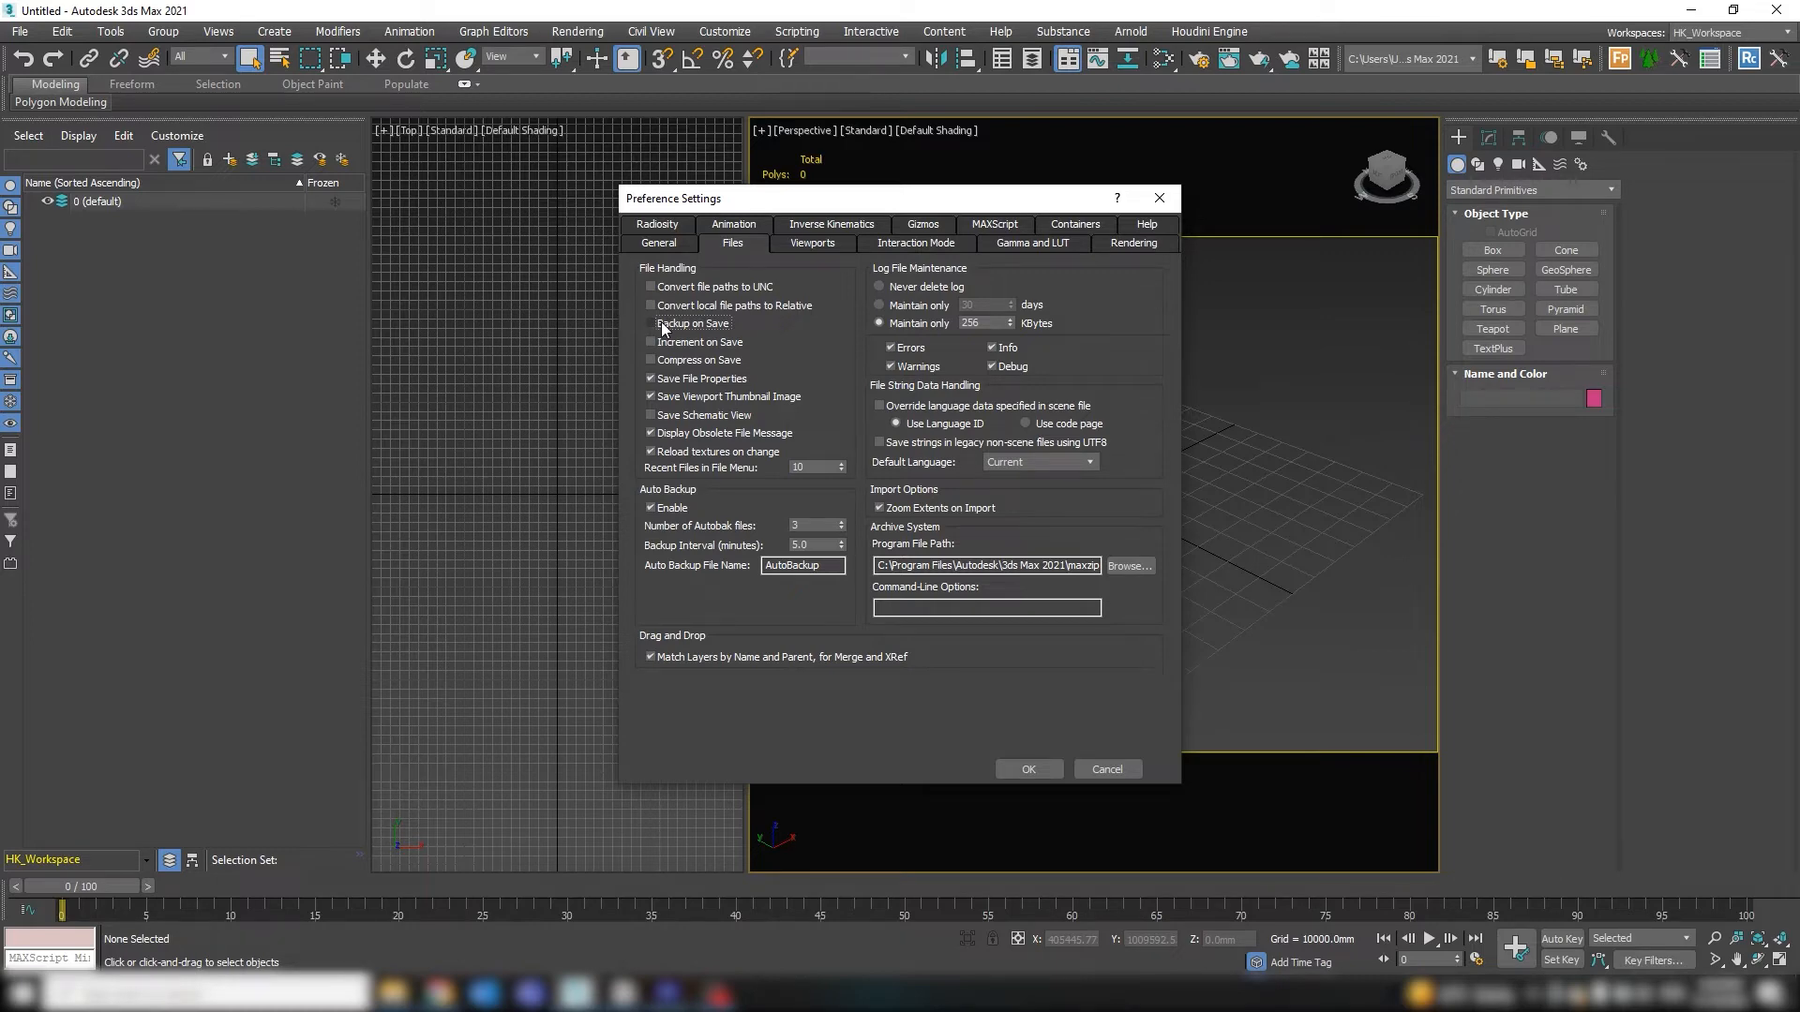
pyautogui.click(651, 323)
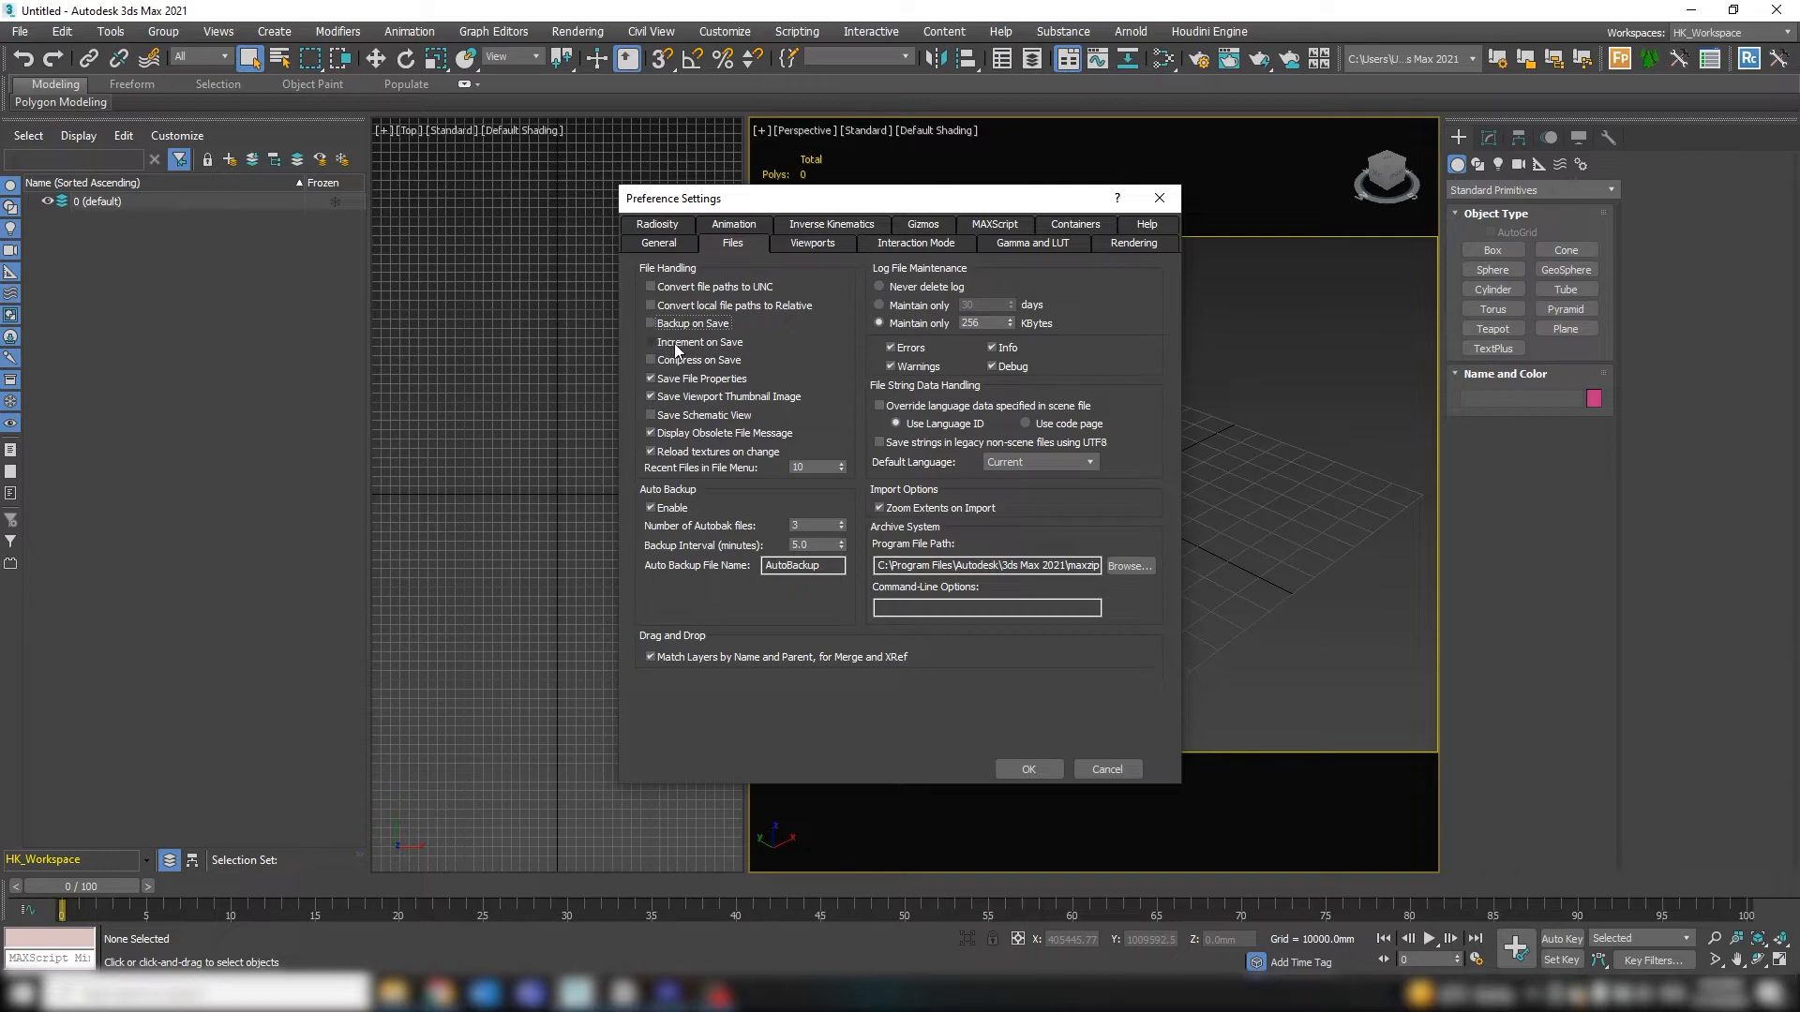
pyautogui.moveTo(701, 352)
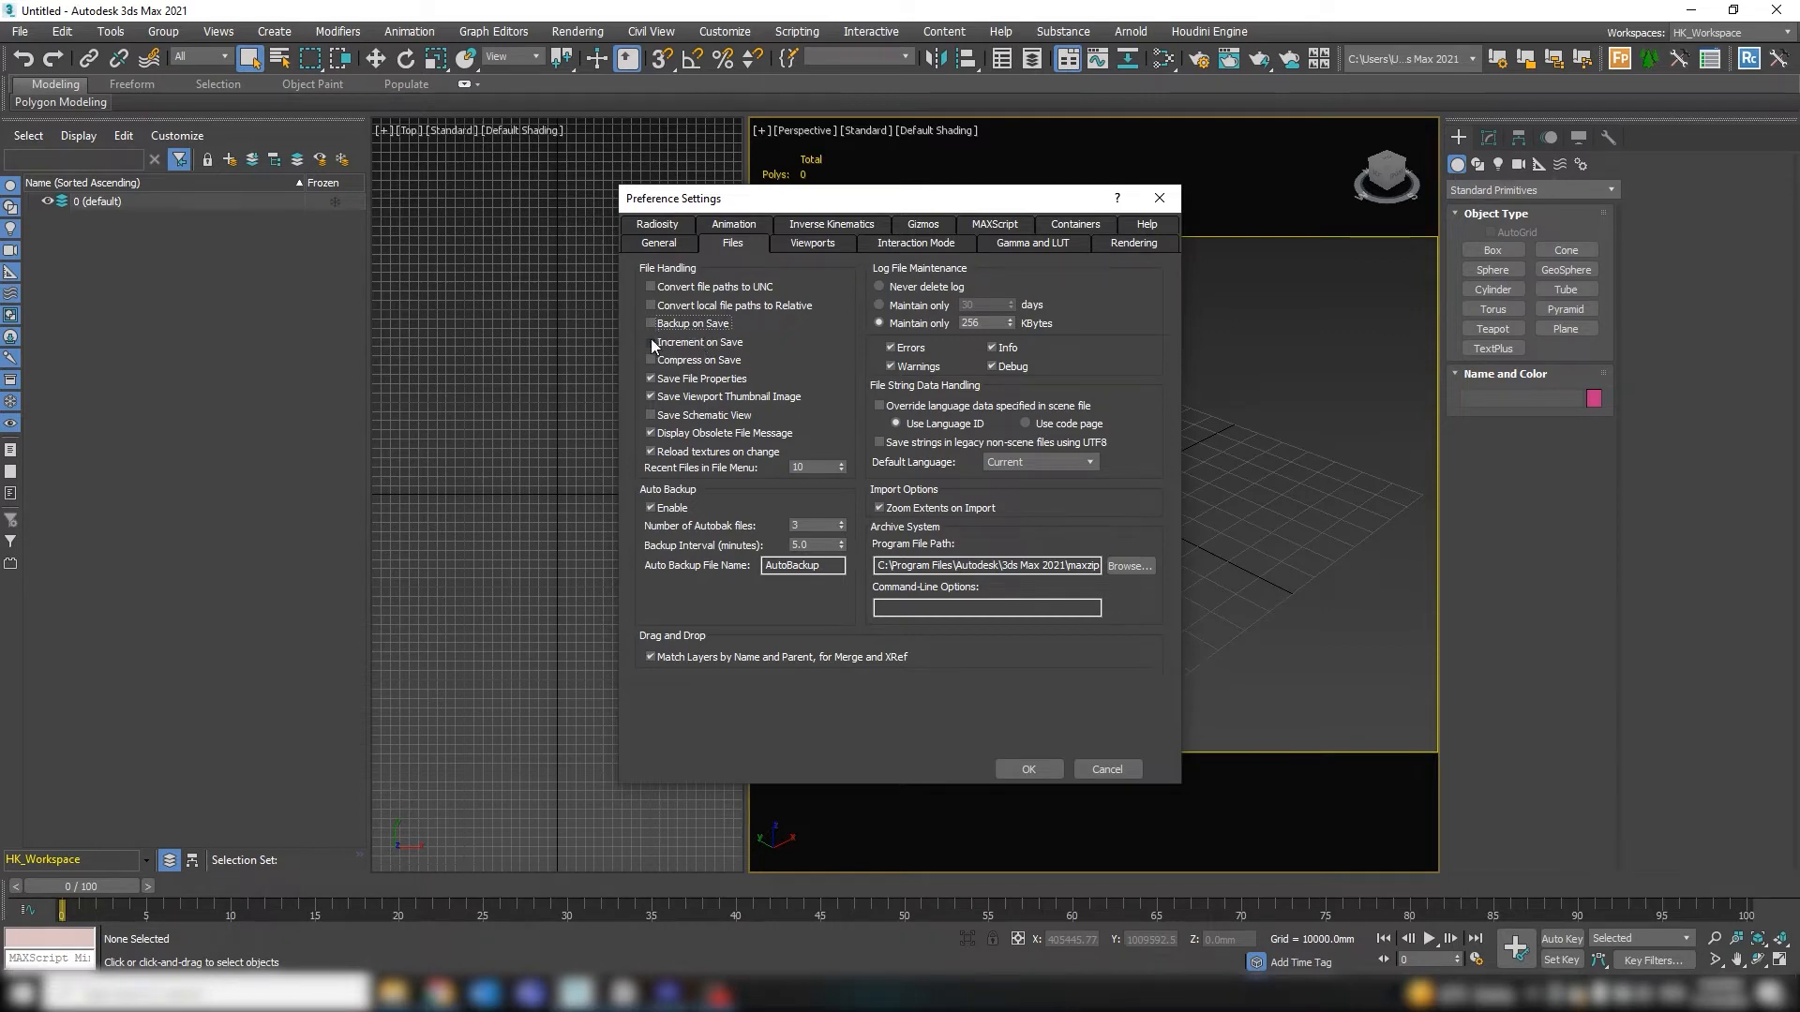
pyautogui.click(650, 342)
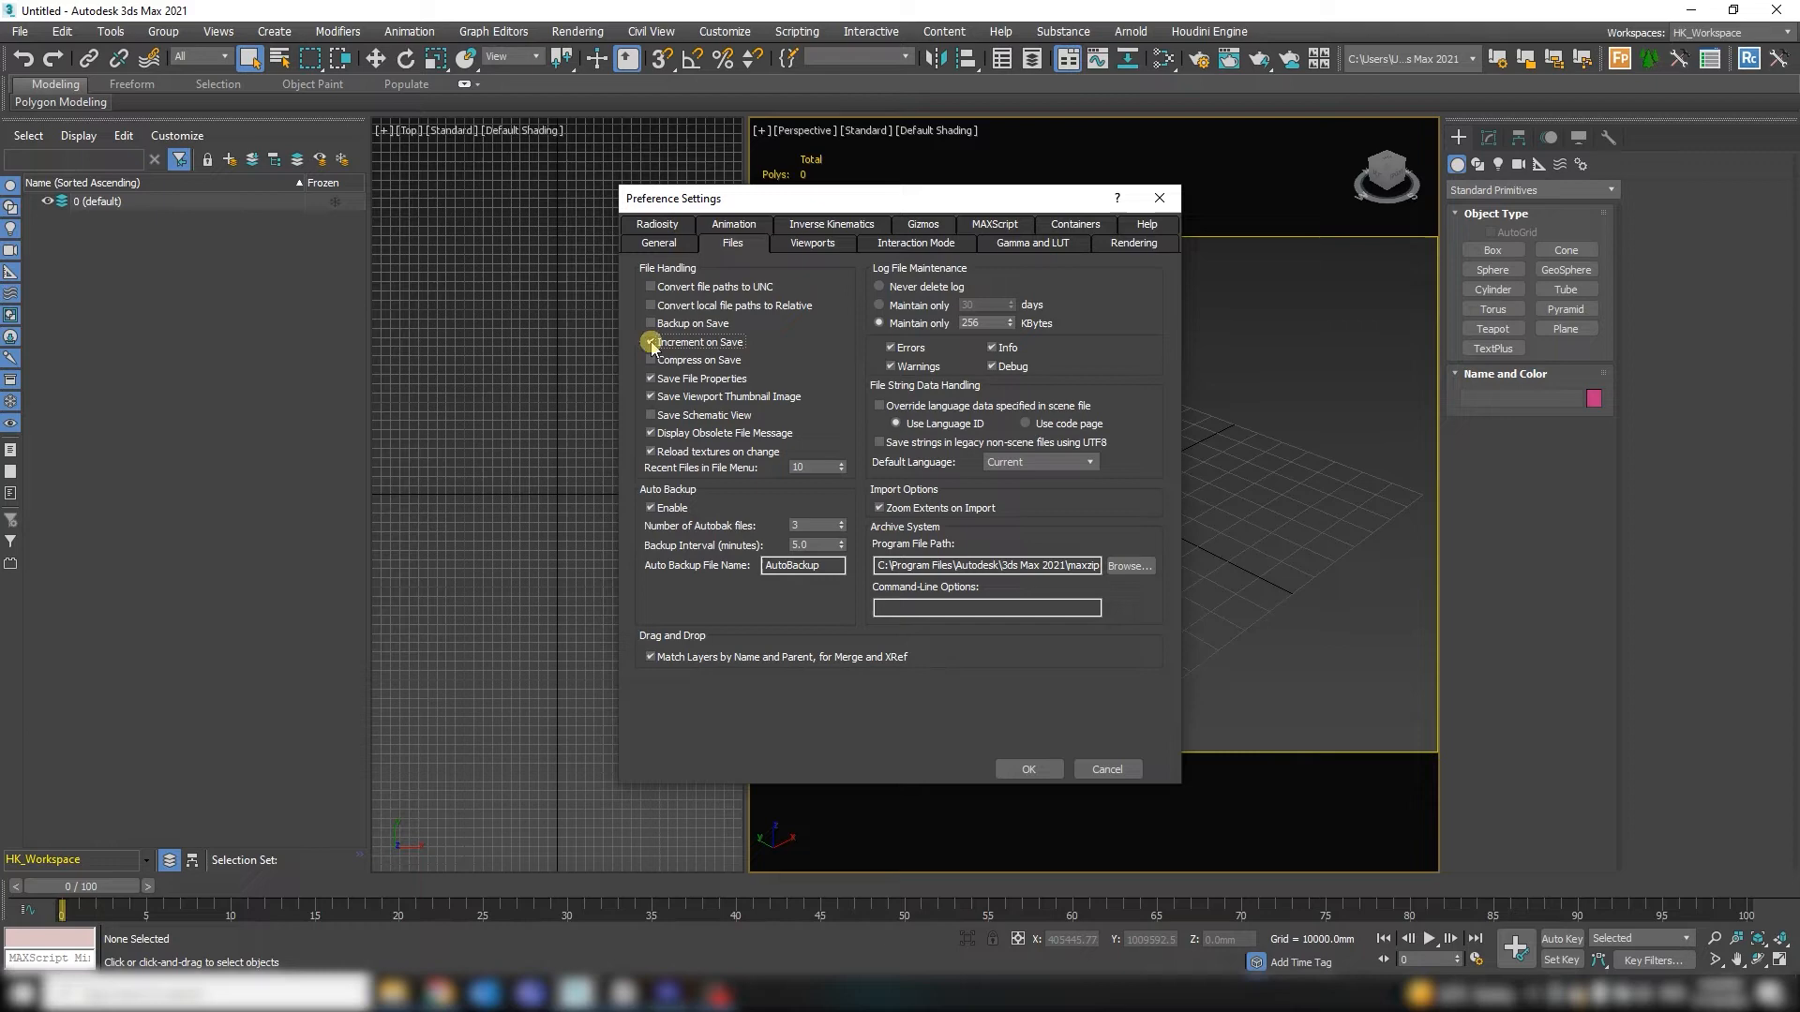
pyautogui.click(651, 342)
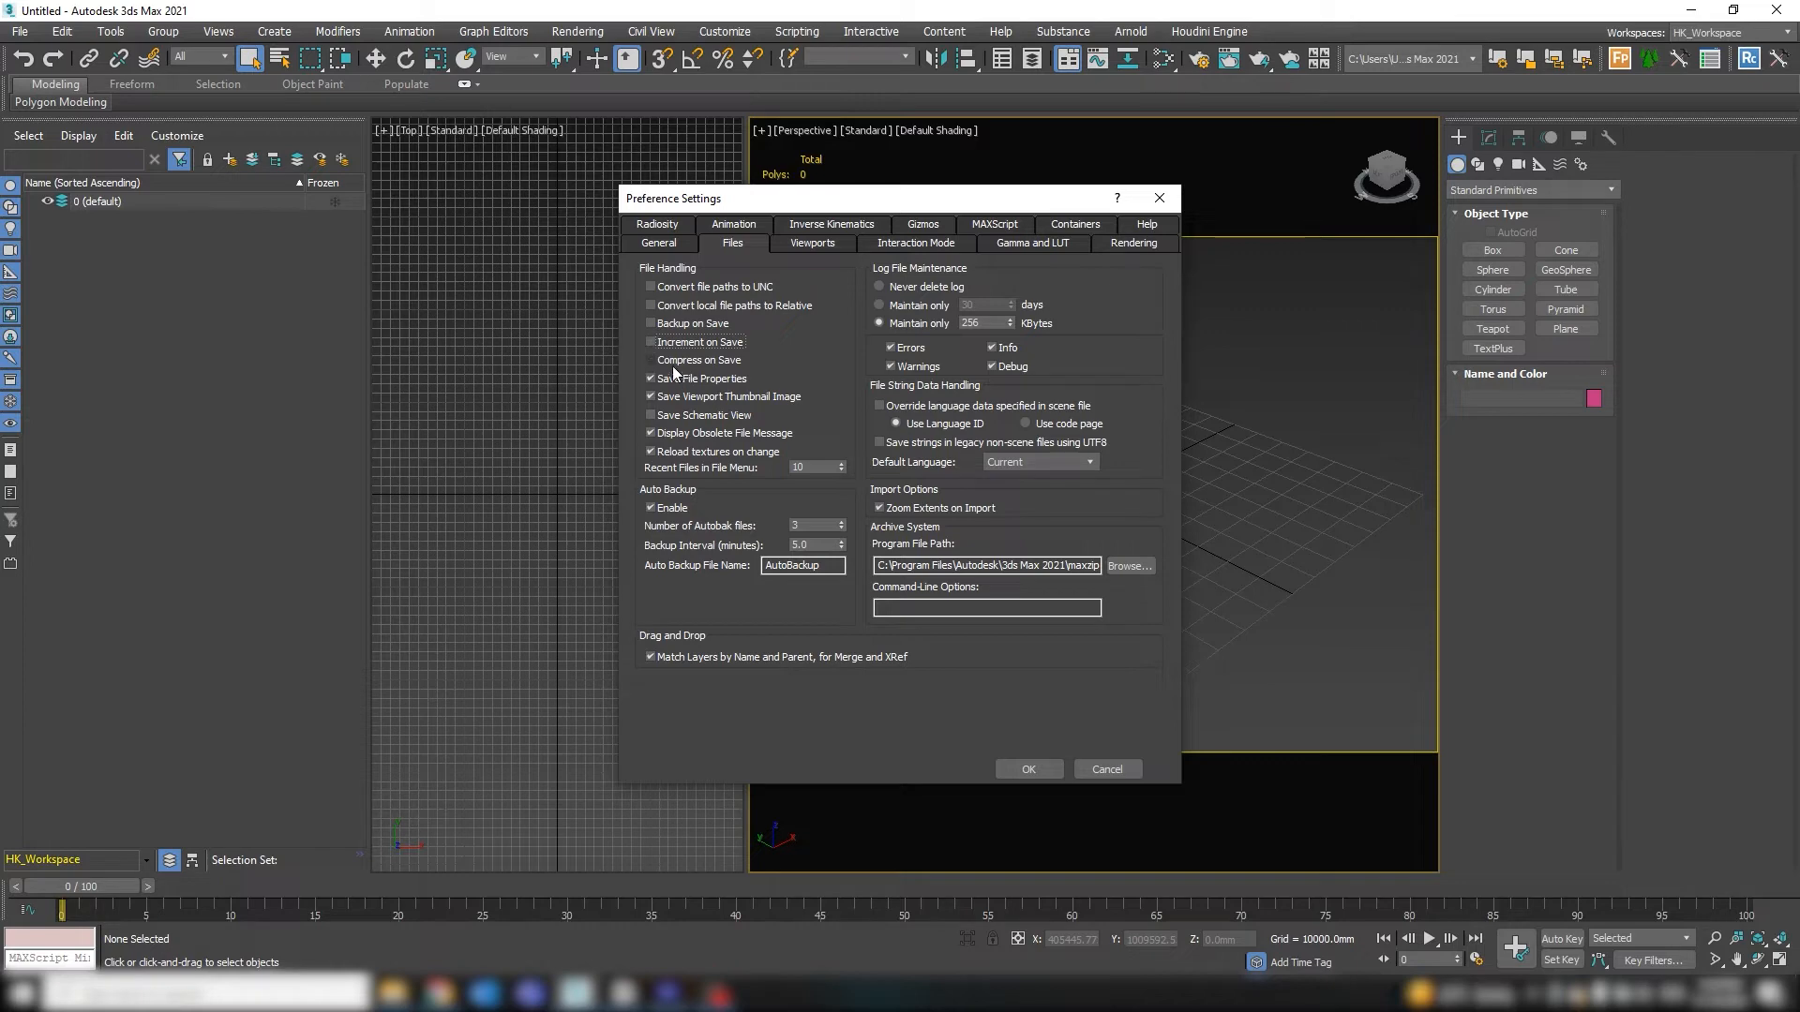
# Step: Enable Compress on Save and disable Save File Properties
pyautogui.click(651, 378)
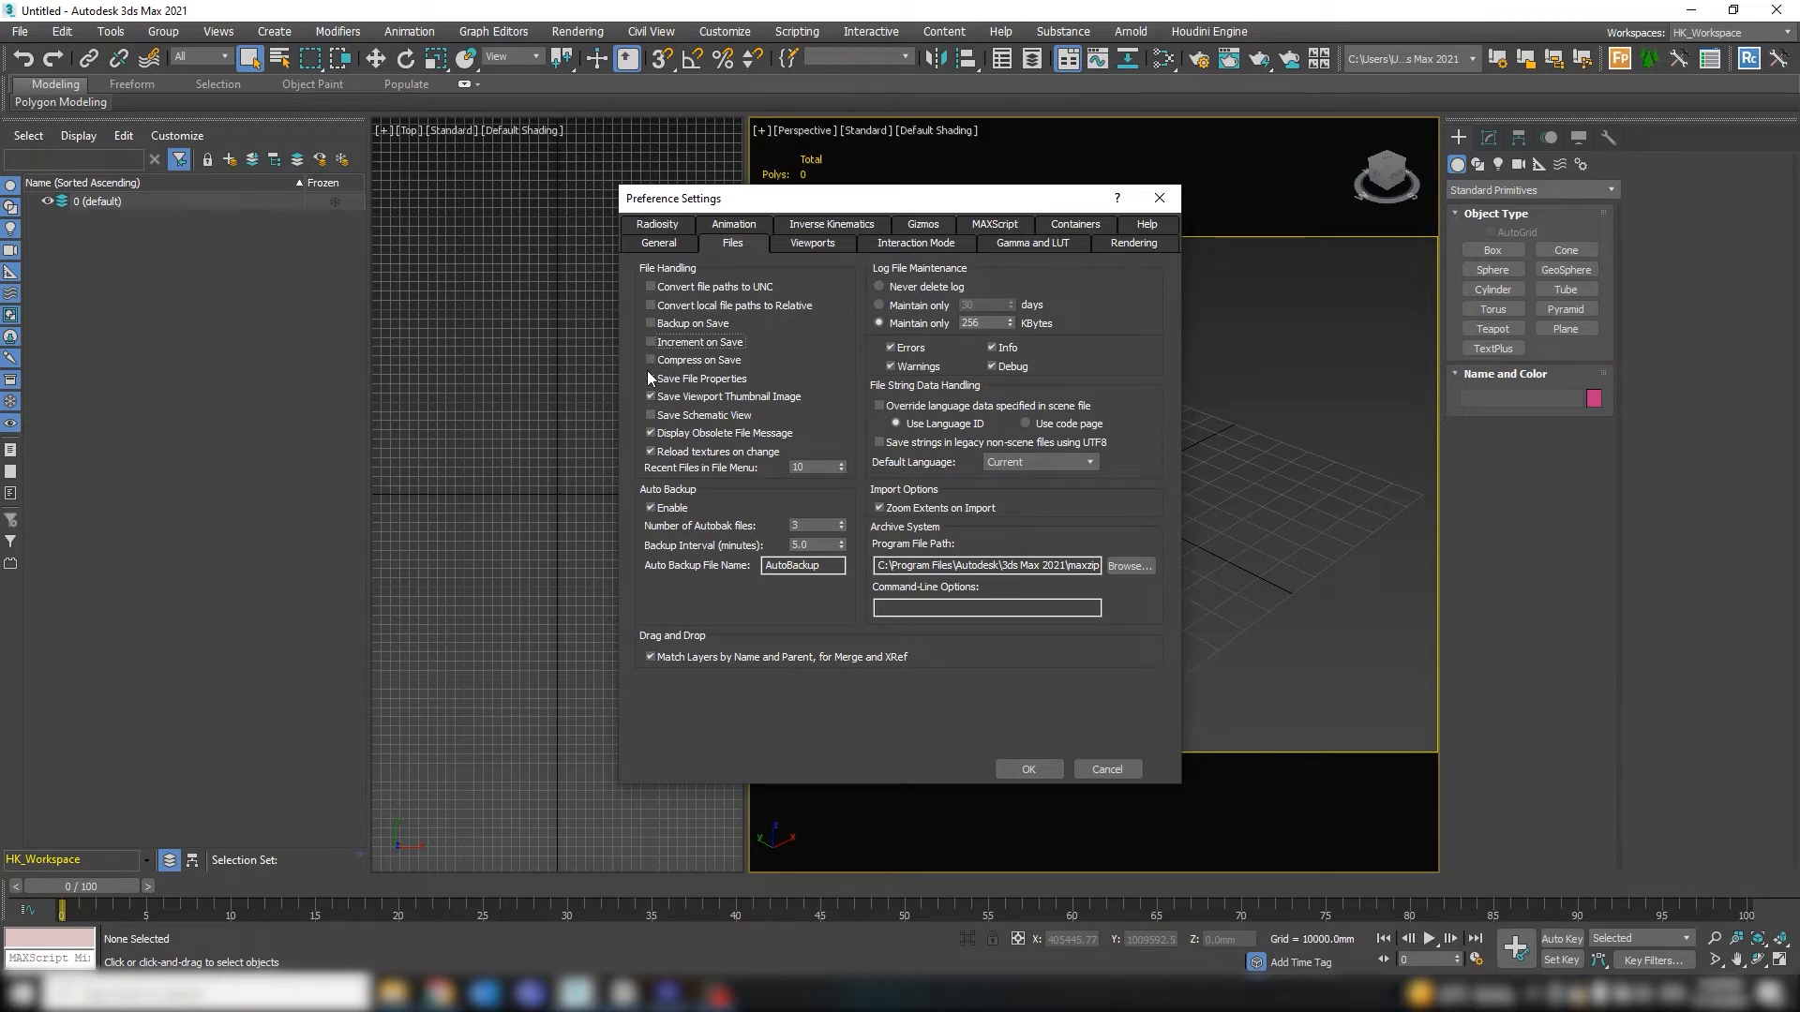
pyautogui.click(651, 360)
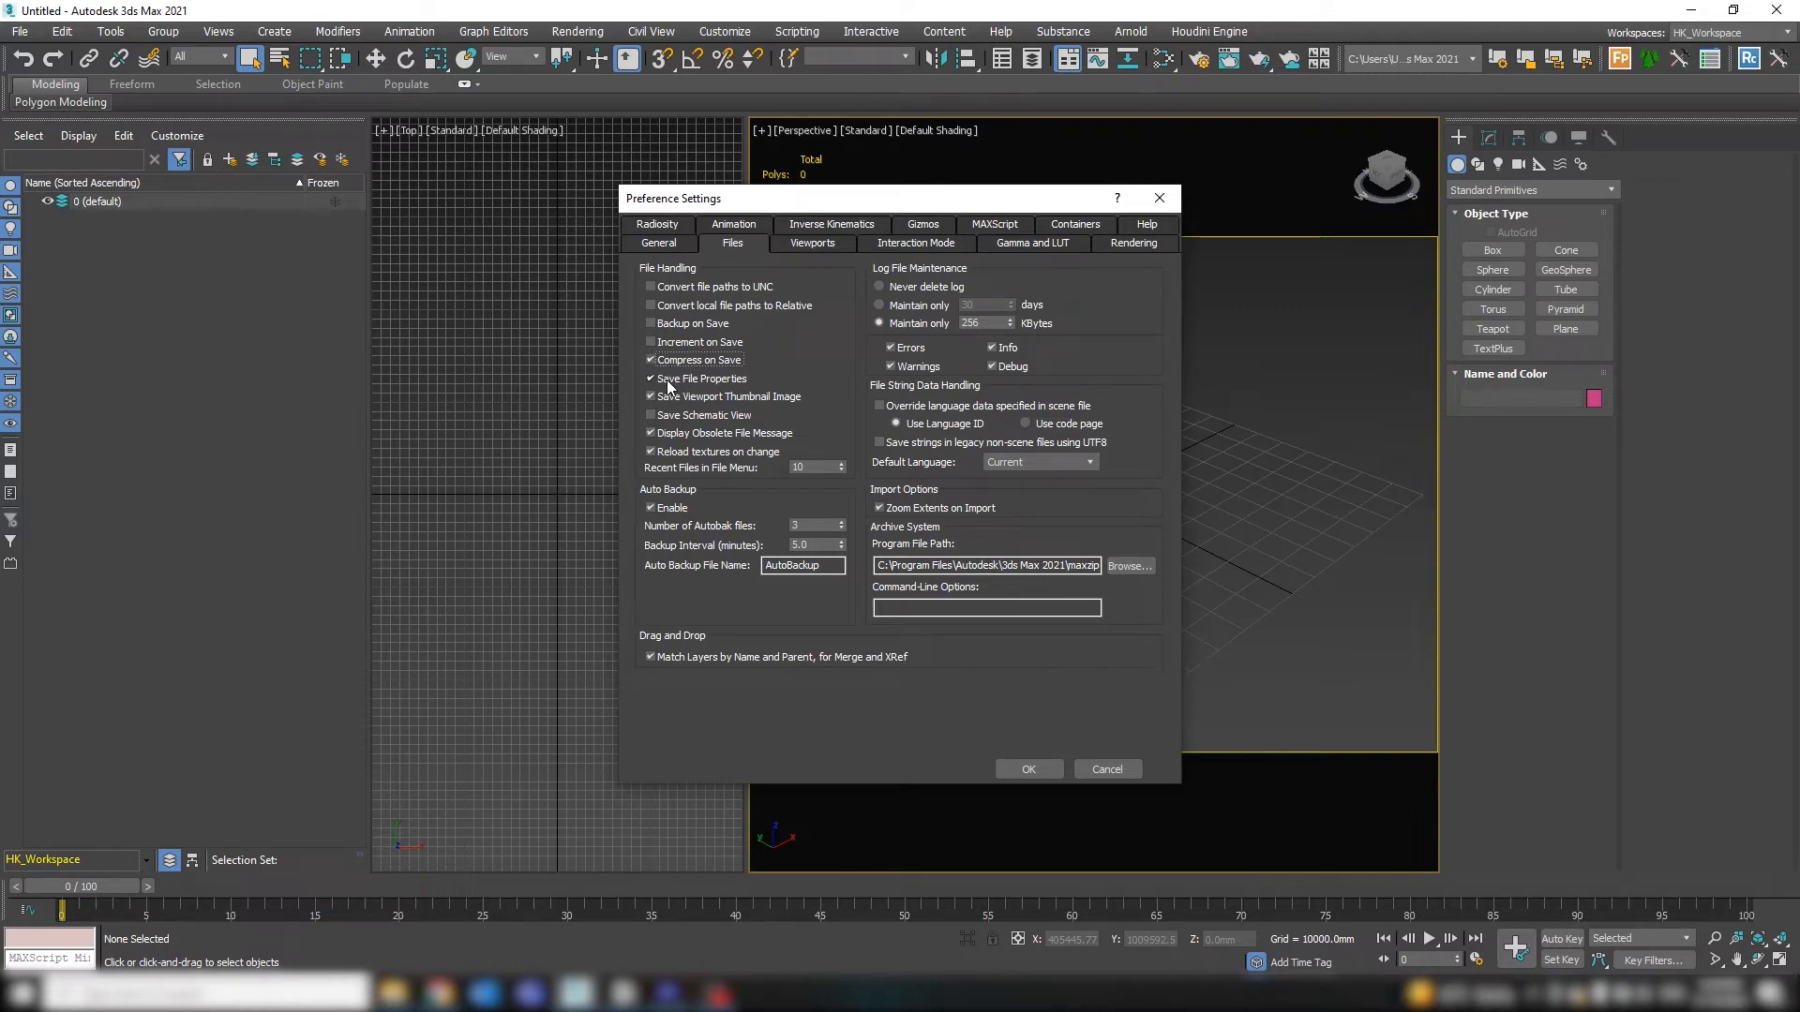
pyautogui.click(650, 379)
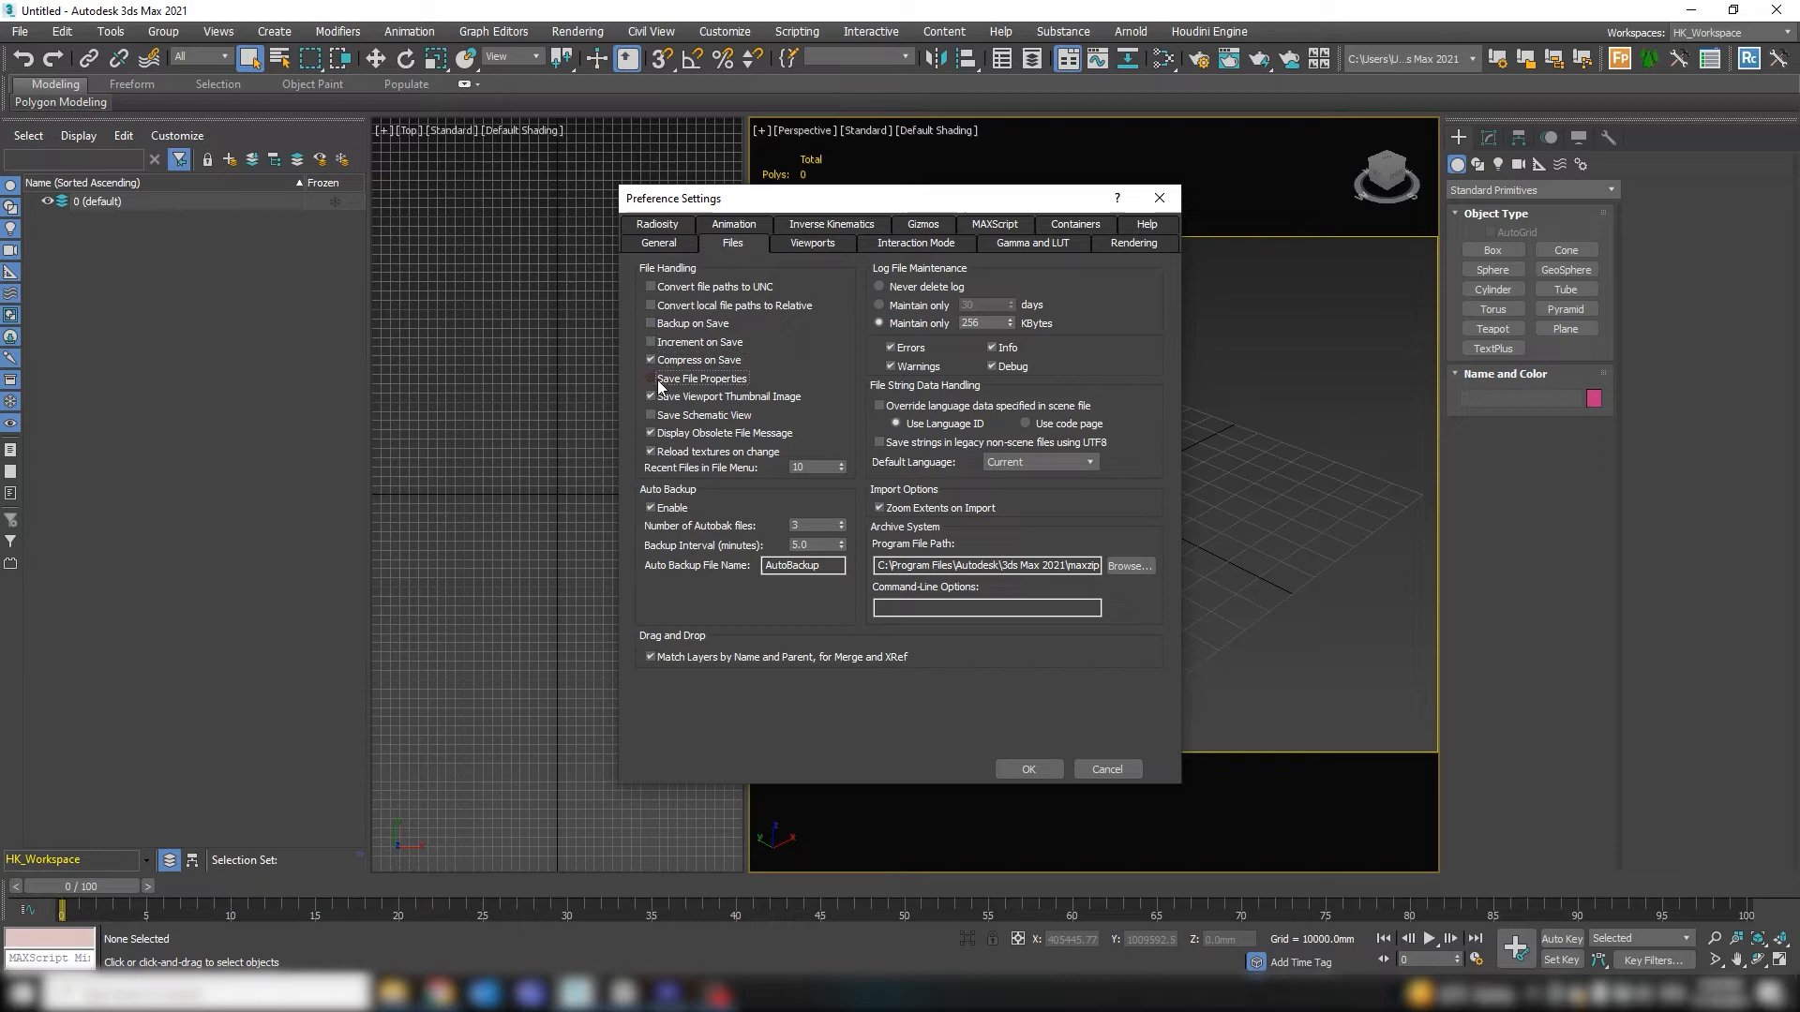
pyautogui.click(650, 379)
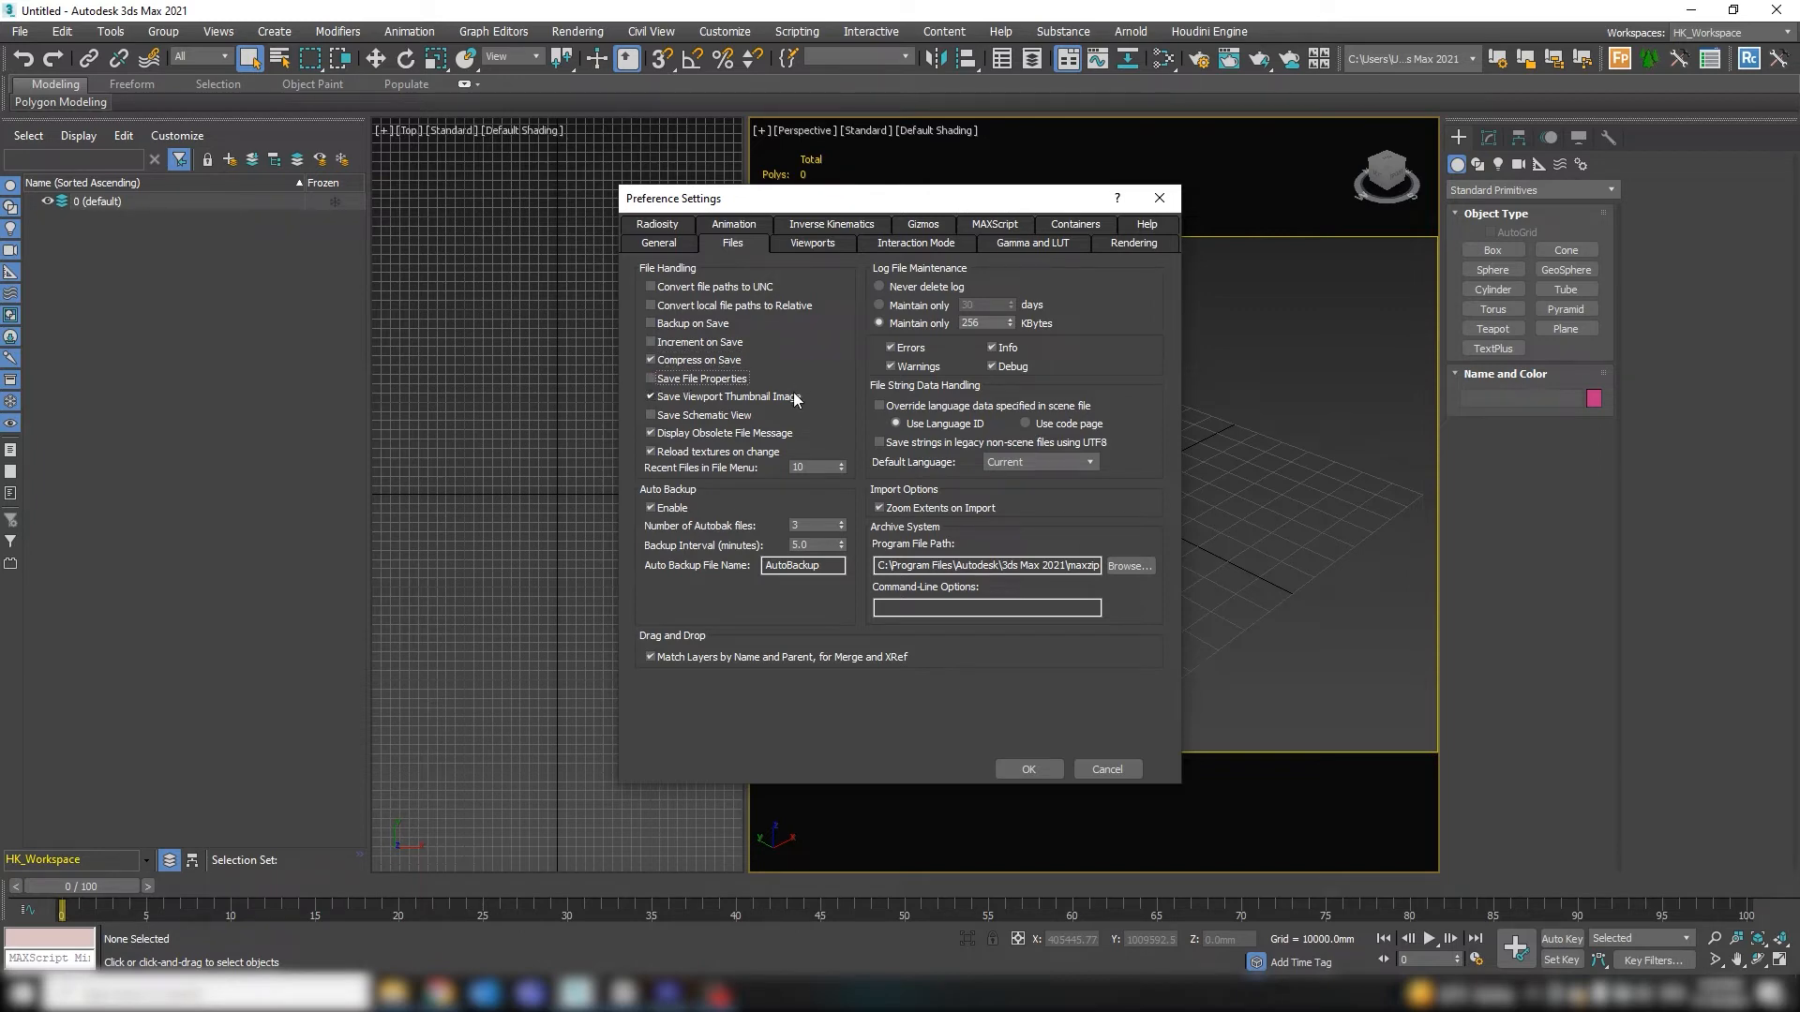
pyautogui.moveTo(814, 456)
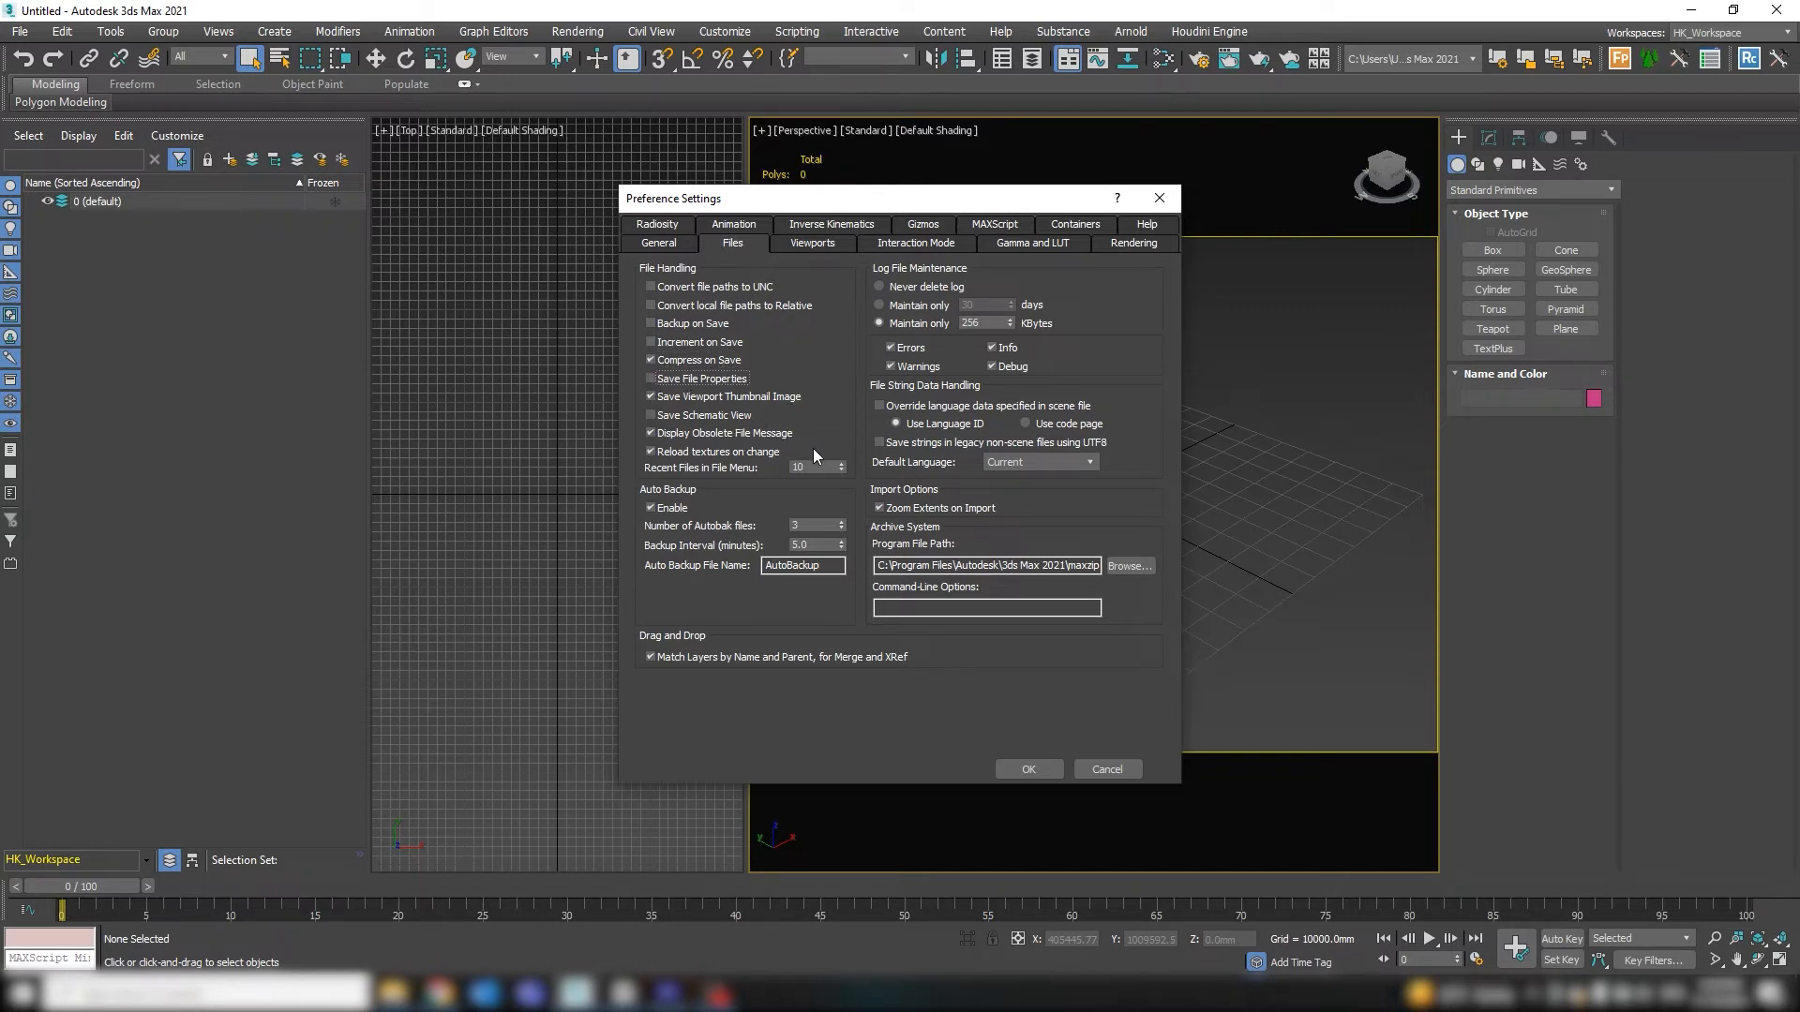
pyautogui.moveTo(819, 525)
pyautogui.write('10')
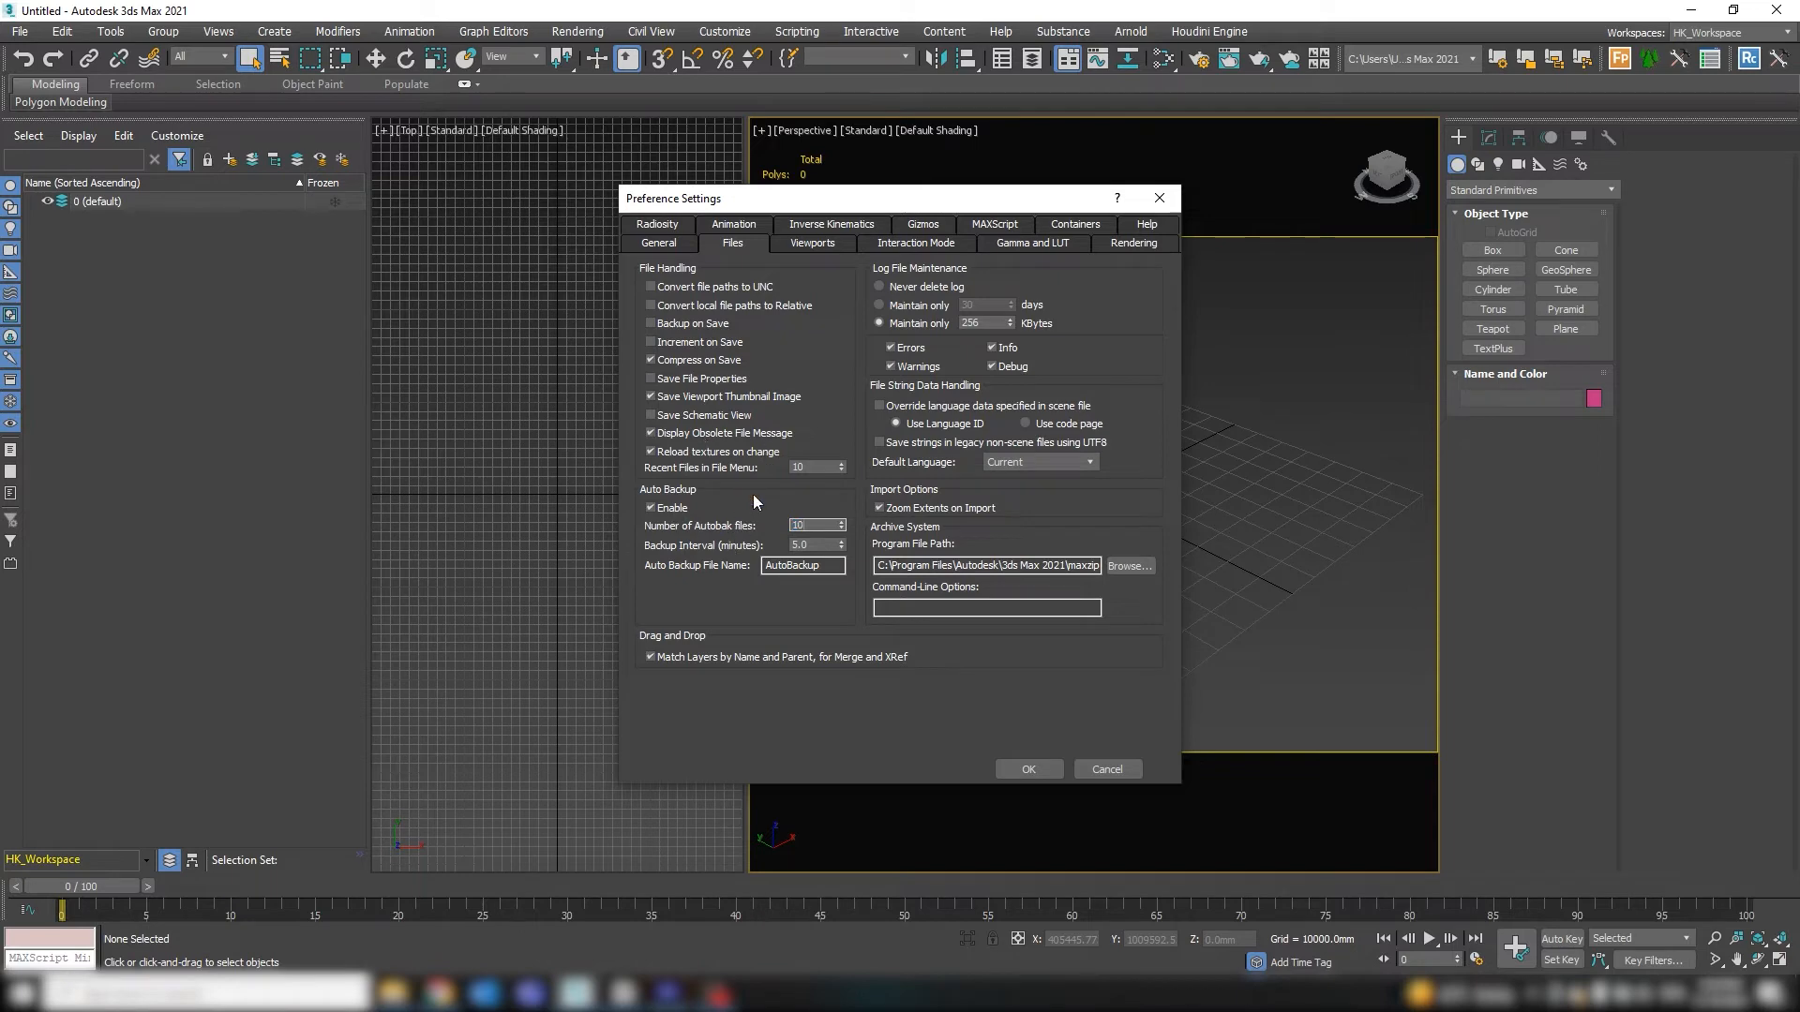
pyautogui.moveTo(765, 503)
pyautogui.write('20')
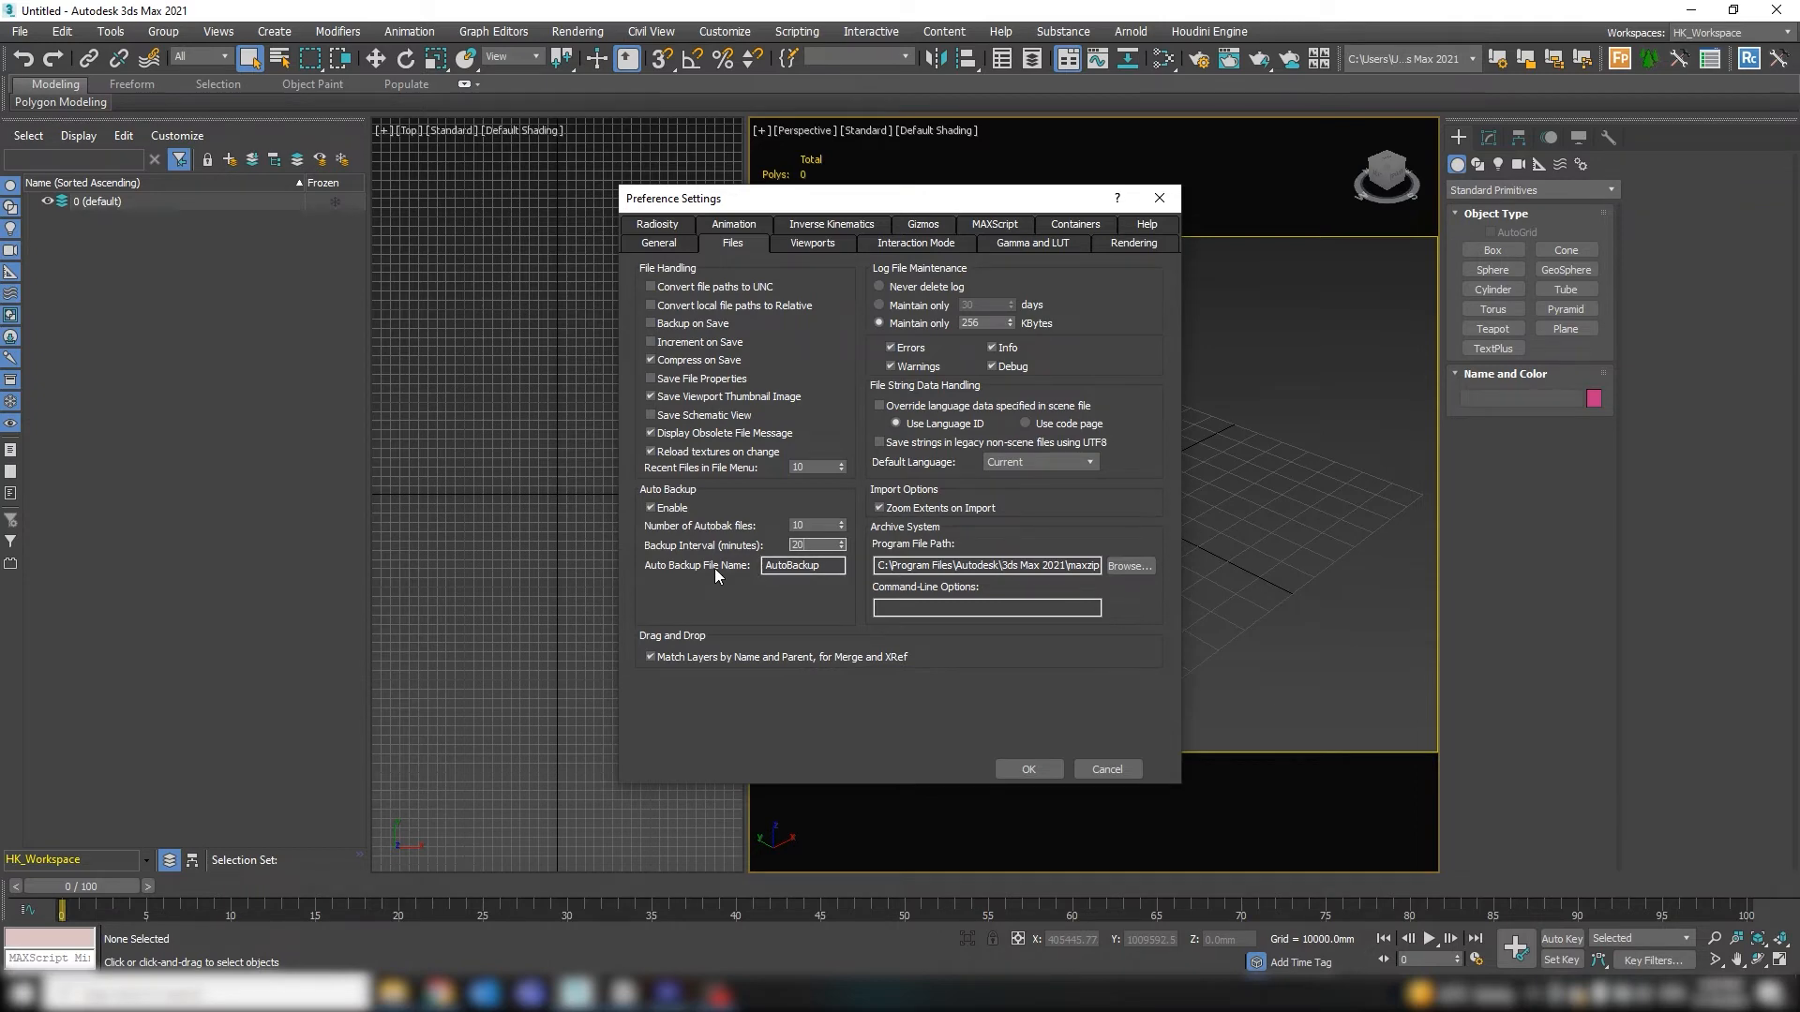
# Step: Change the auto backup file name to 'HK'
pyautogui.click(802, 564)
pyautogui.write('_')
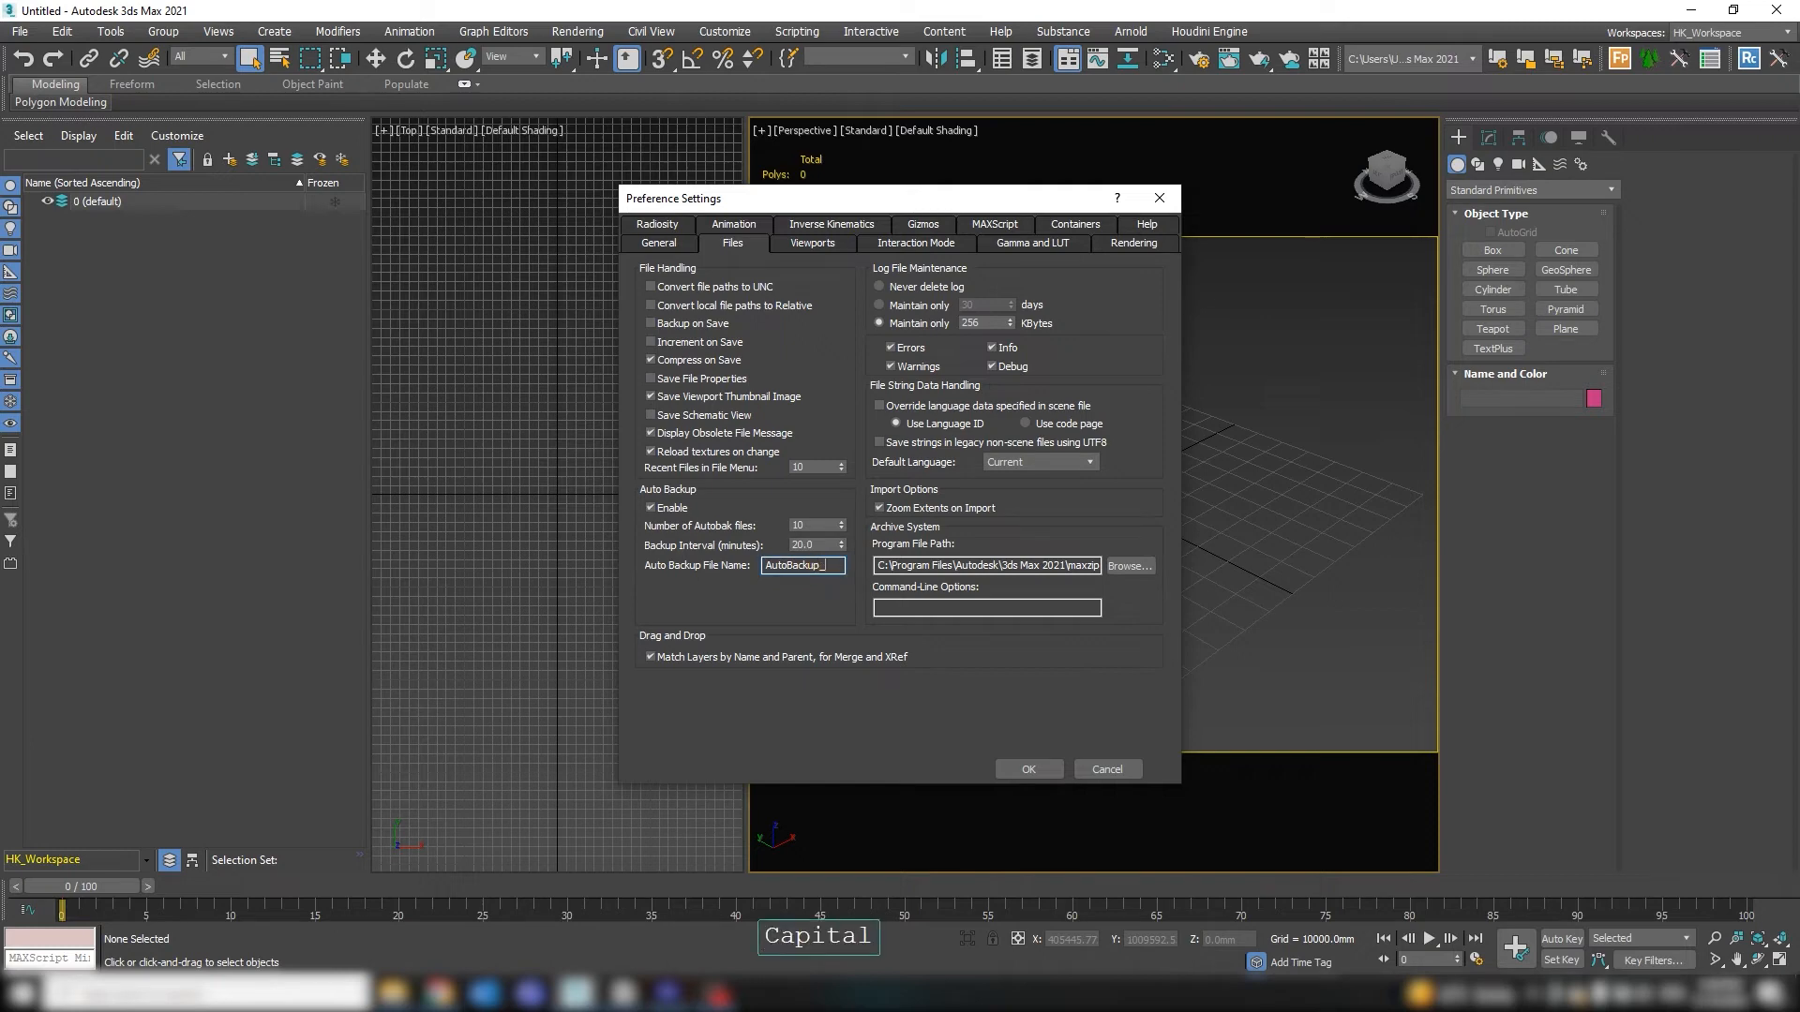
pyautogui.write('HK')
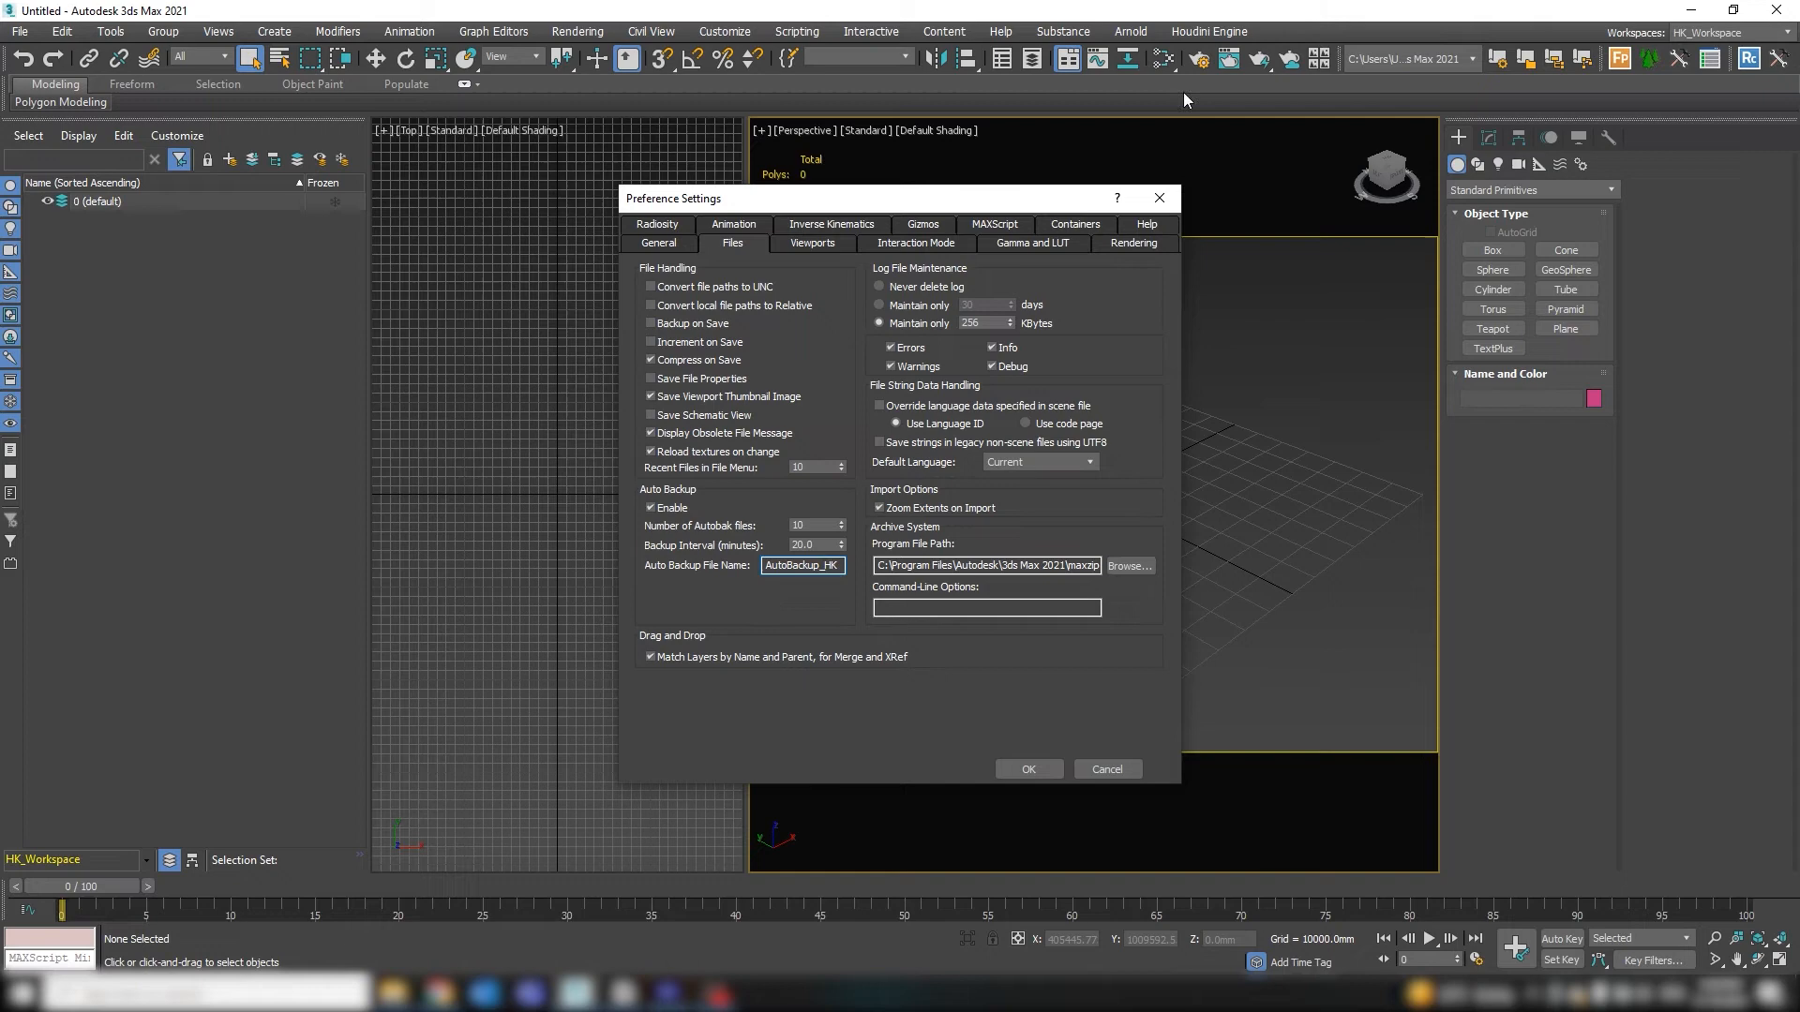
# Step: Apply the preferences, then select the large pale box and flat blue box to test highlighting
pyautogui.click(1028, 769)
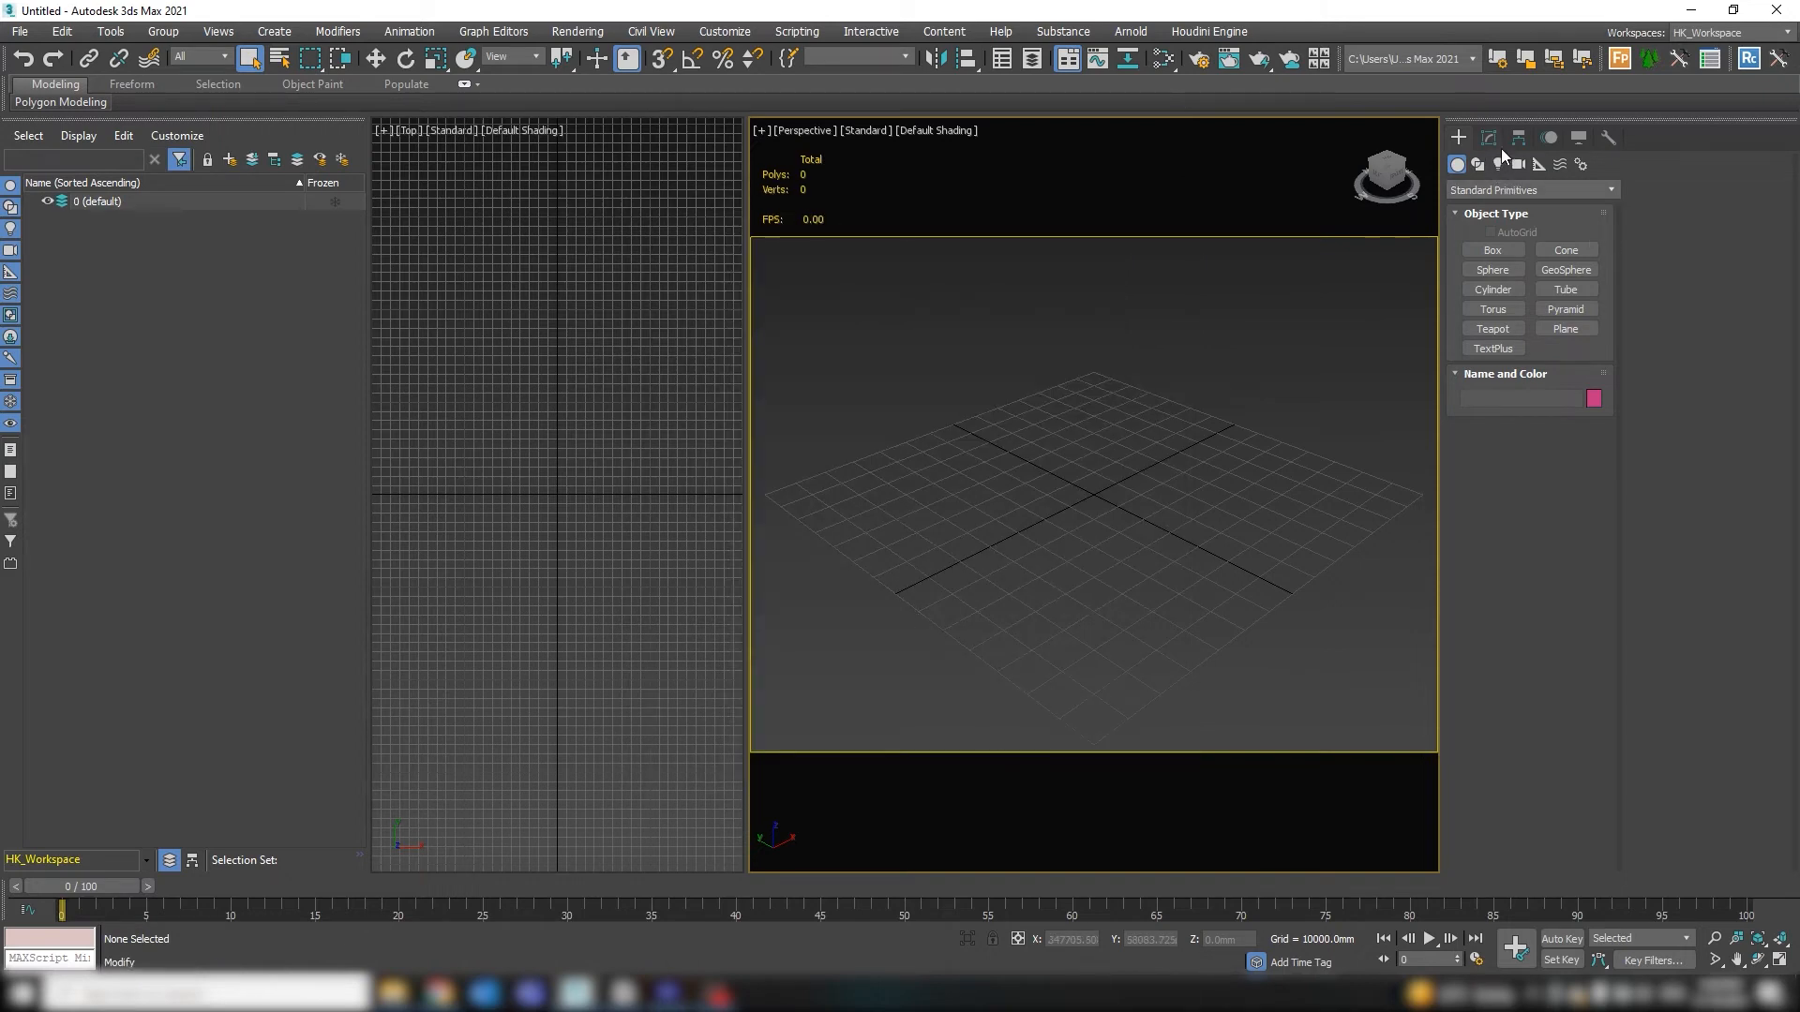
pyautogui.click(1492, 250)
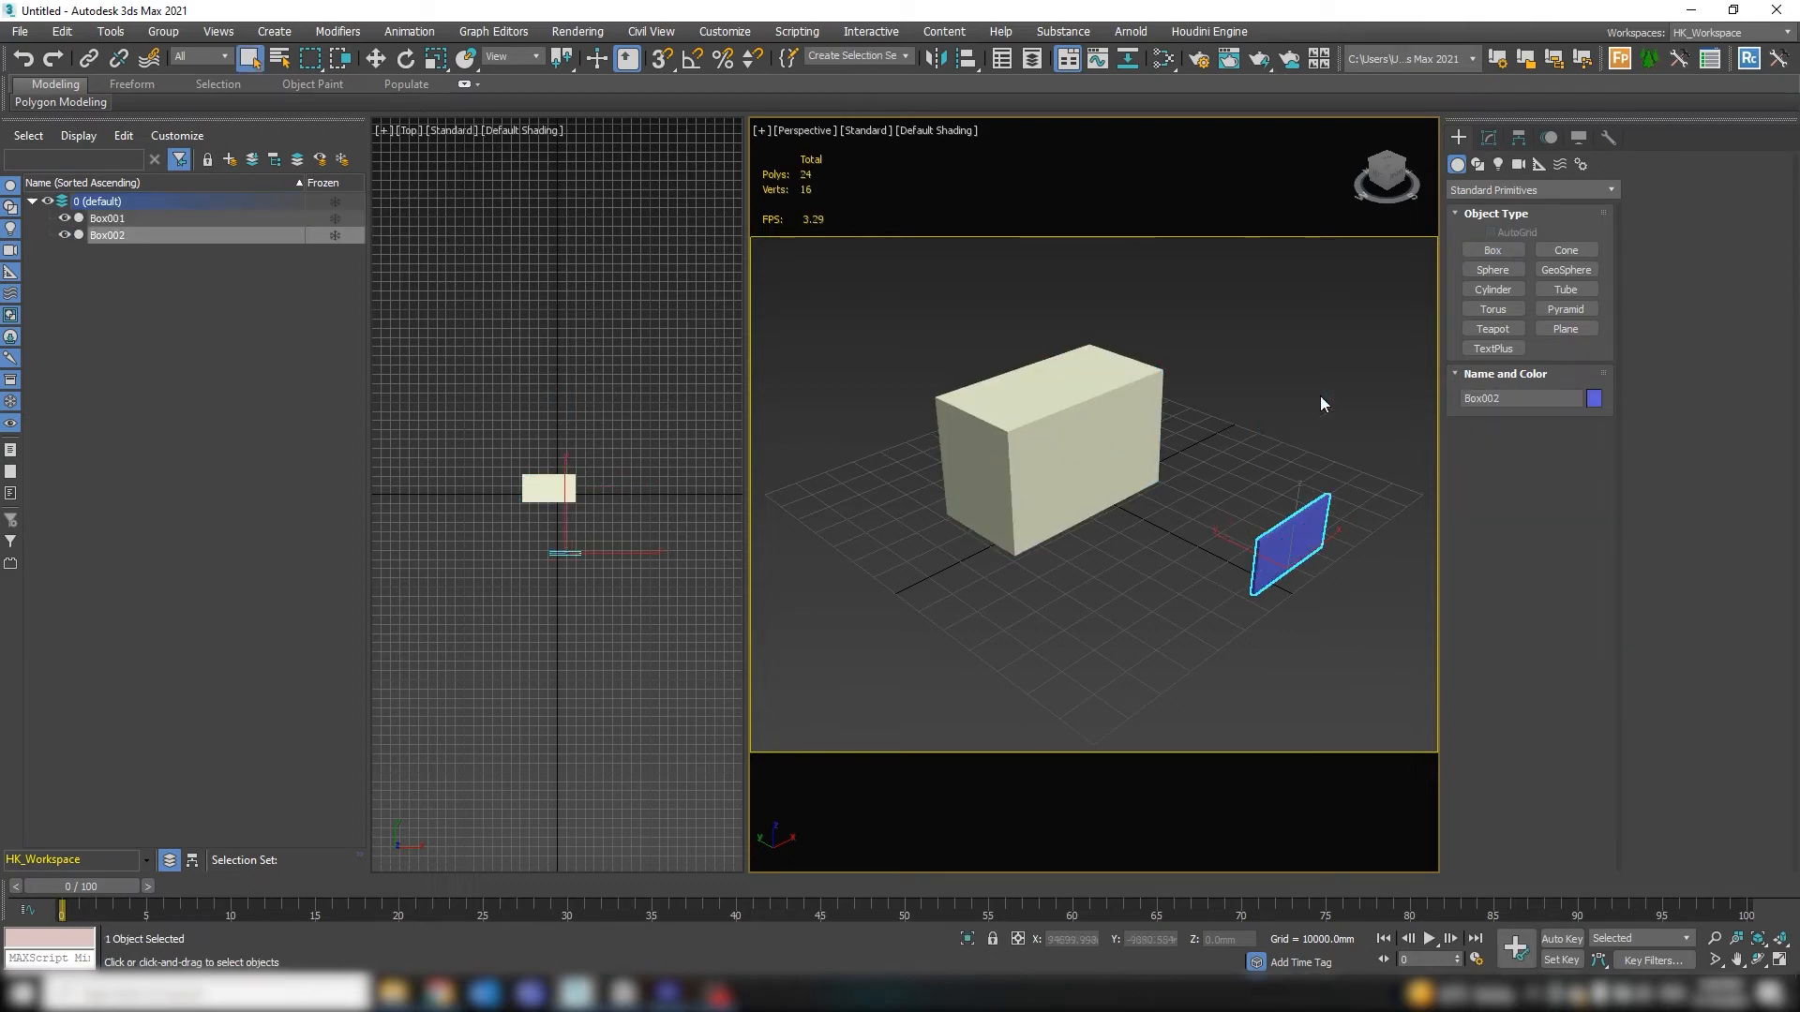
pyautogui.click(1238, 389)
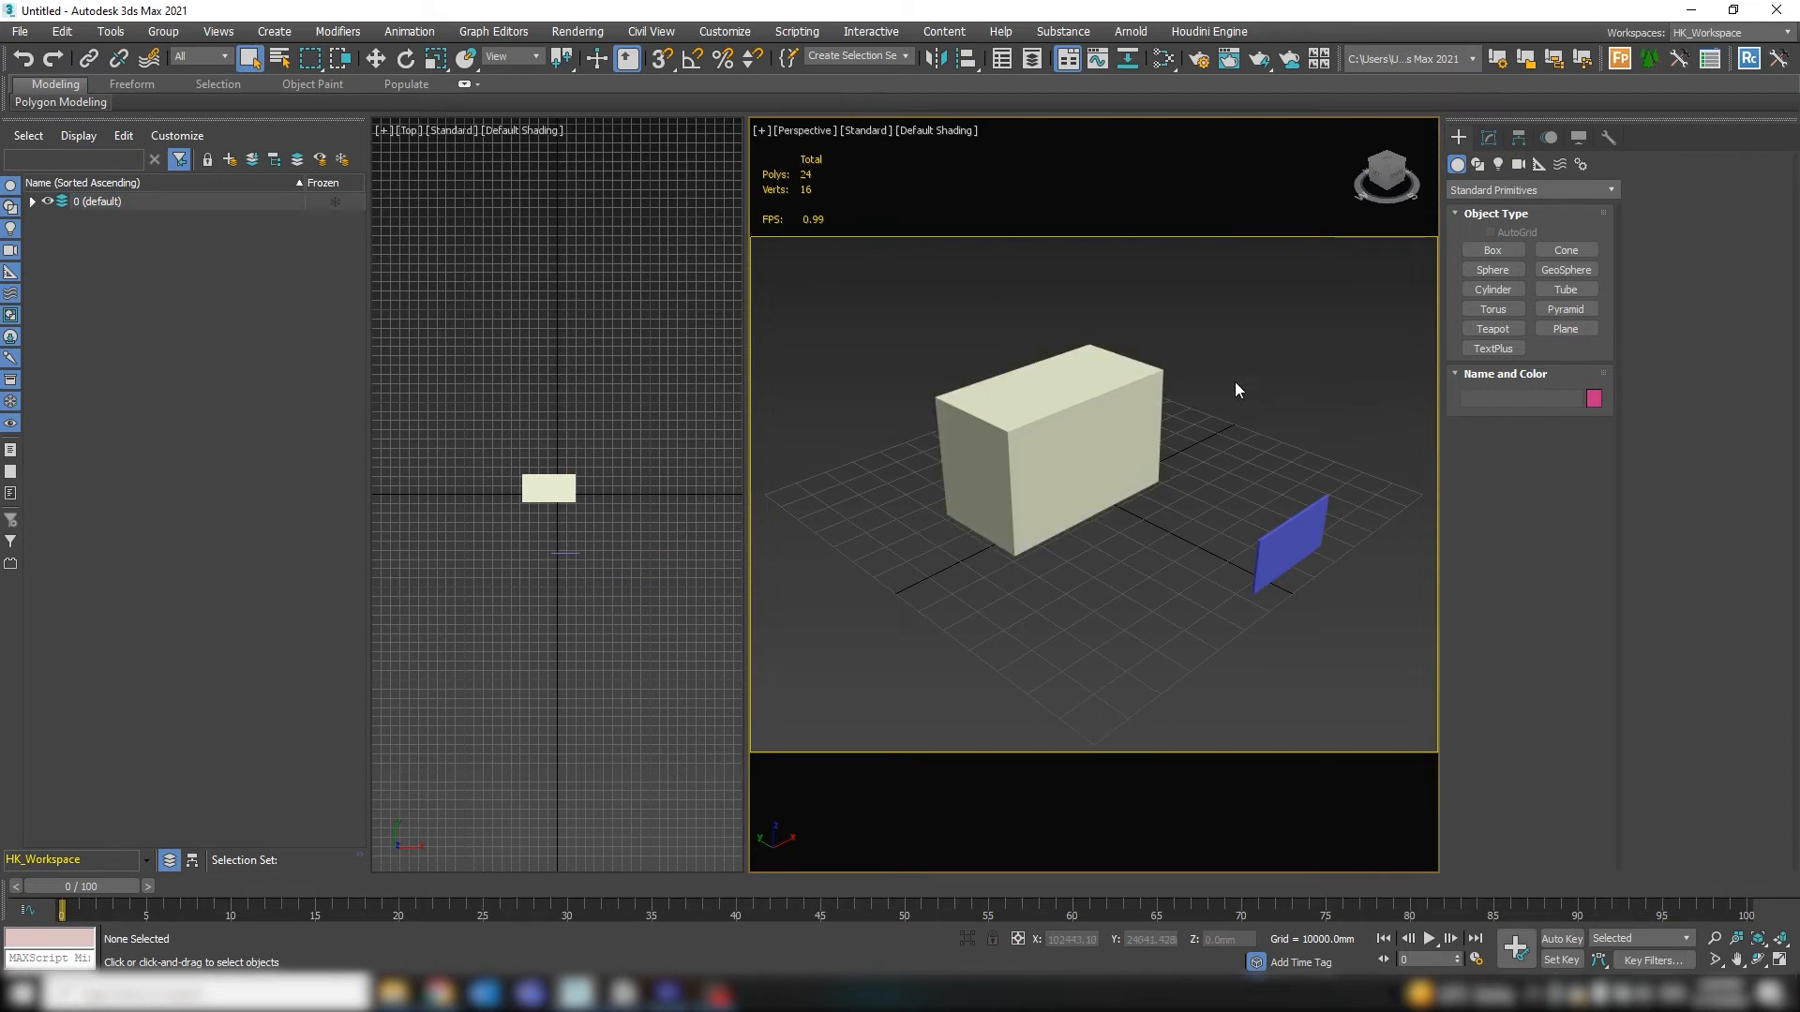
pyautogui.moveTo(1203, 396)
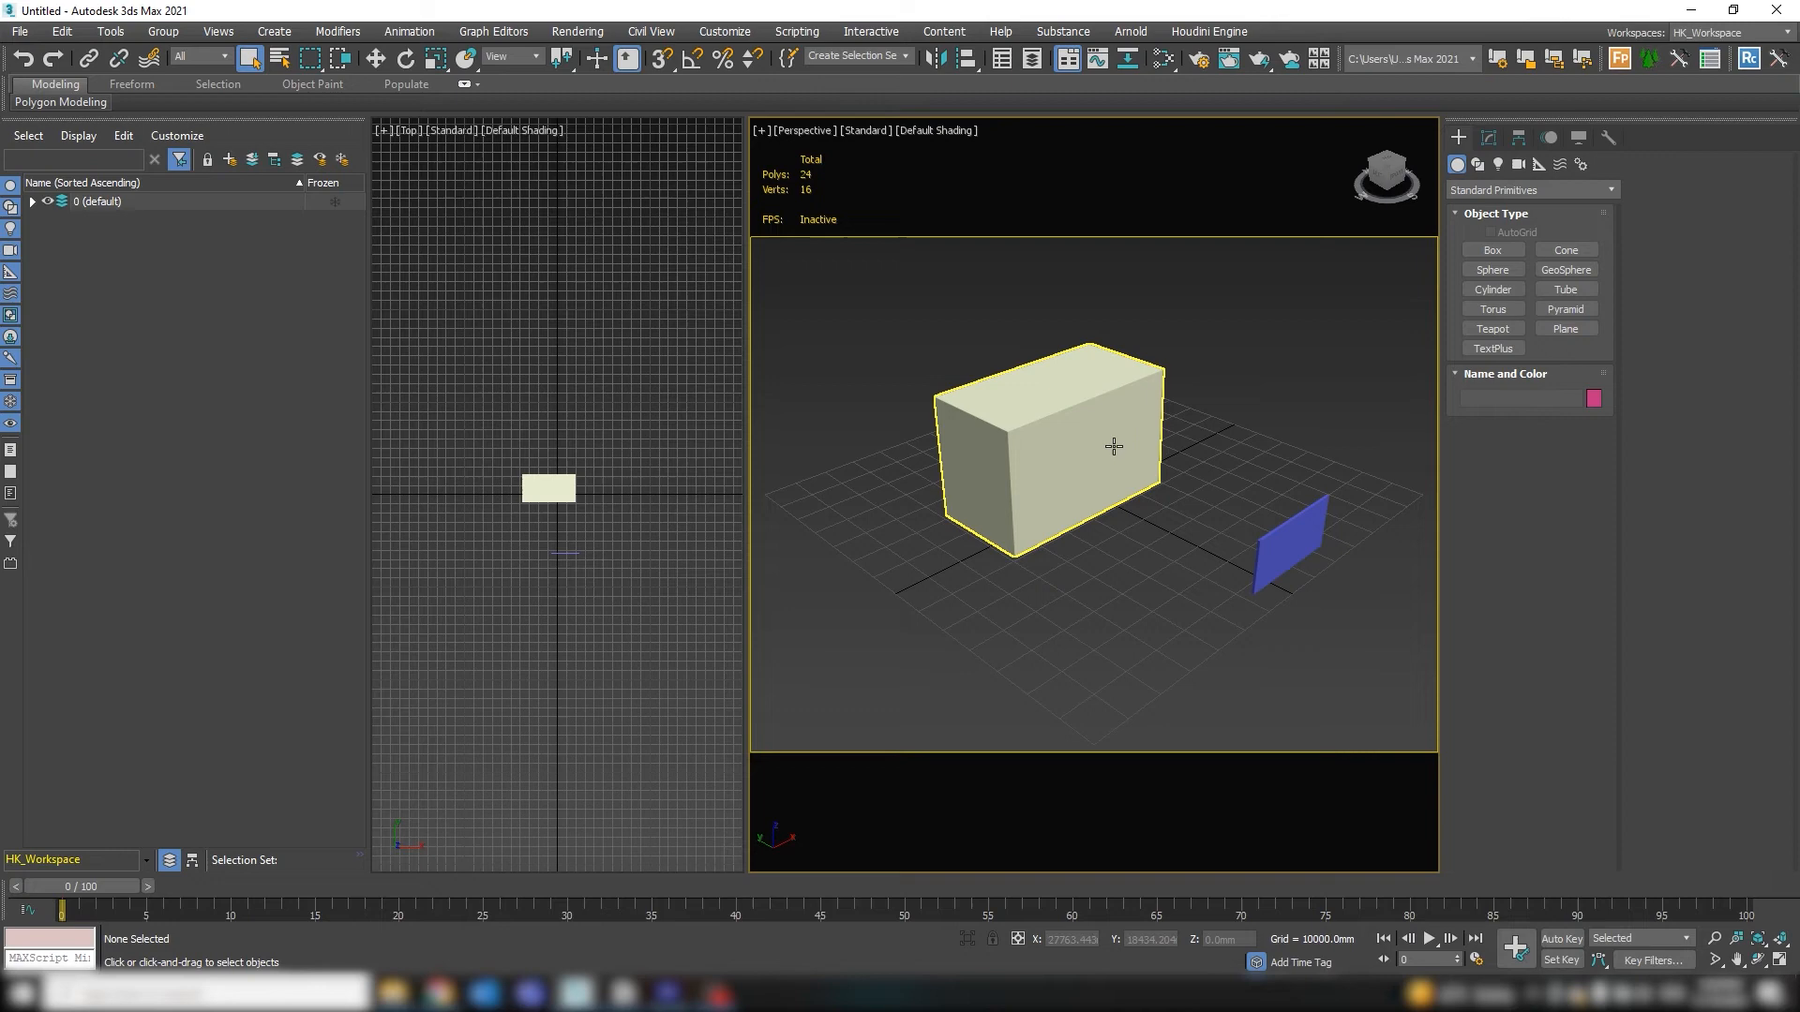
pyautogui.click(1044, 448)
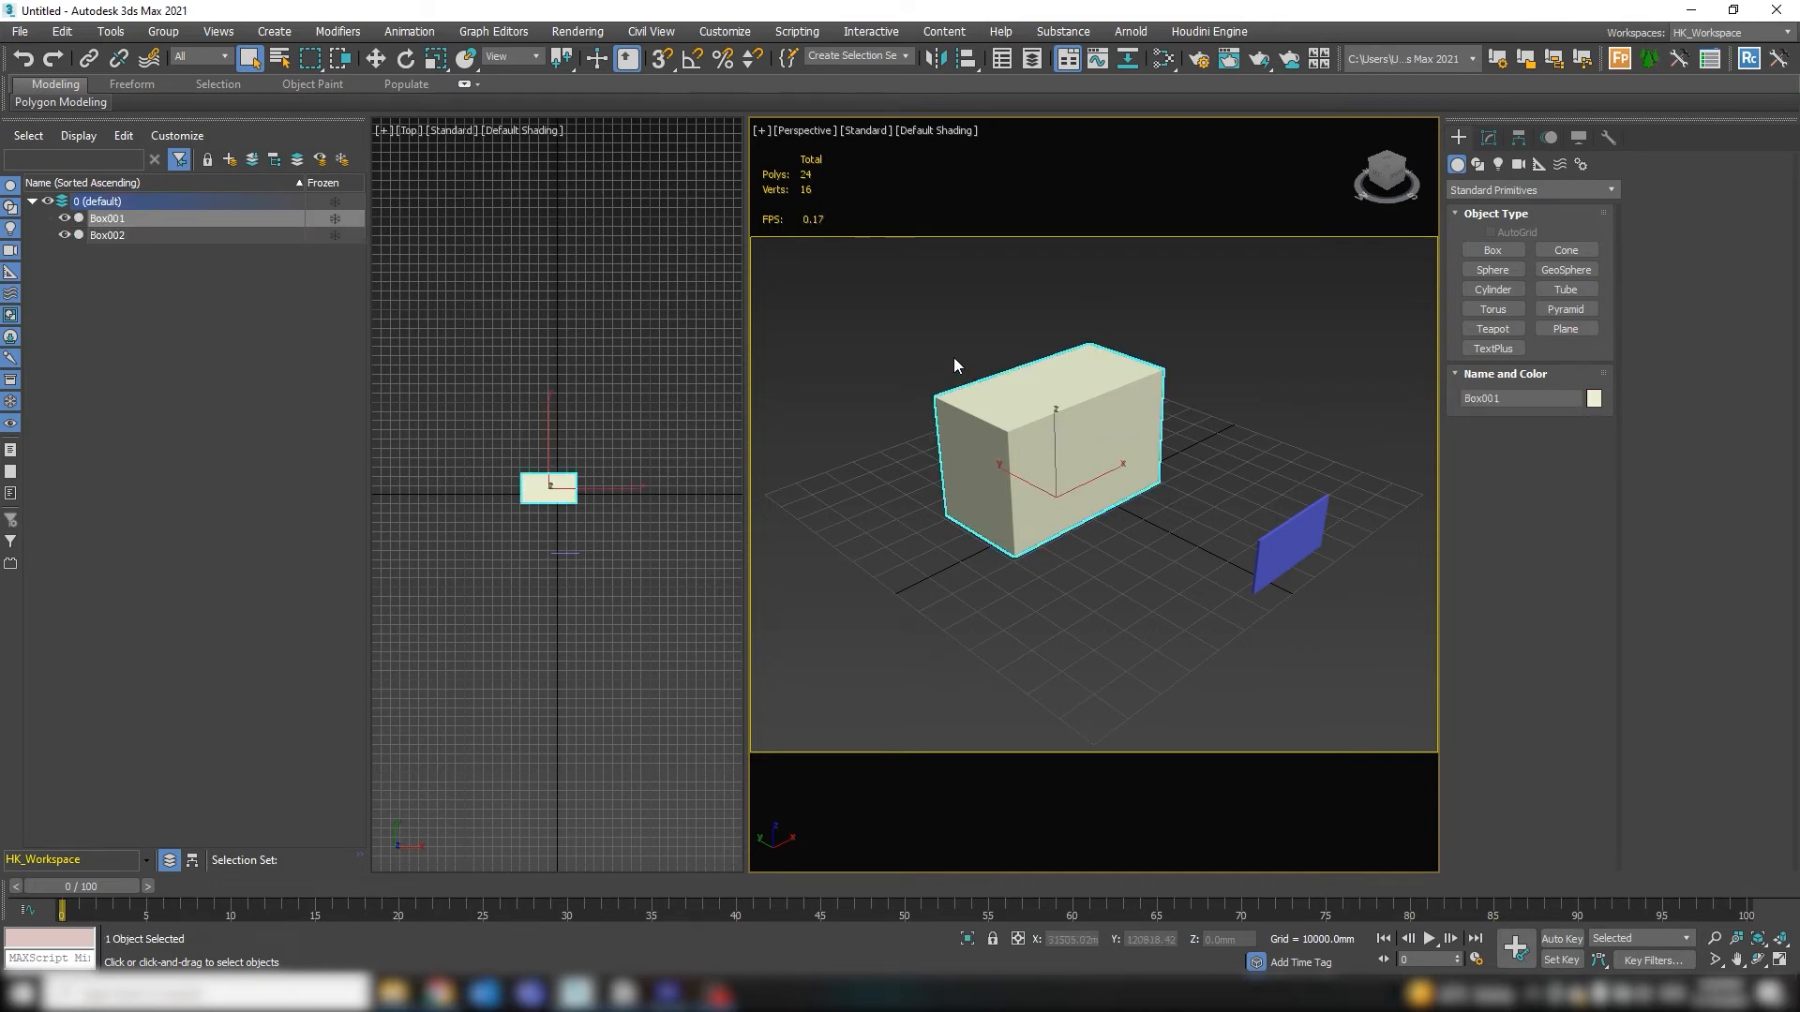
pyautogui.moveTo(941, 545)
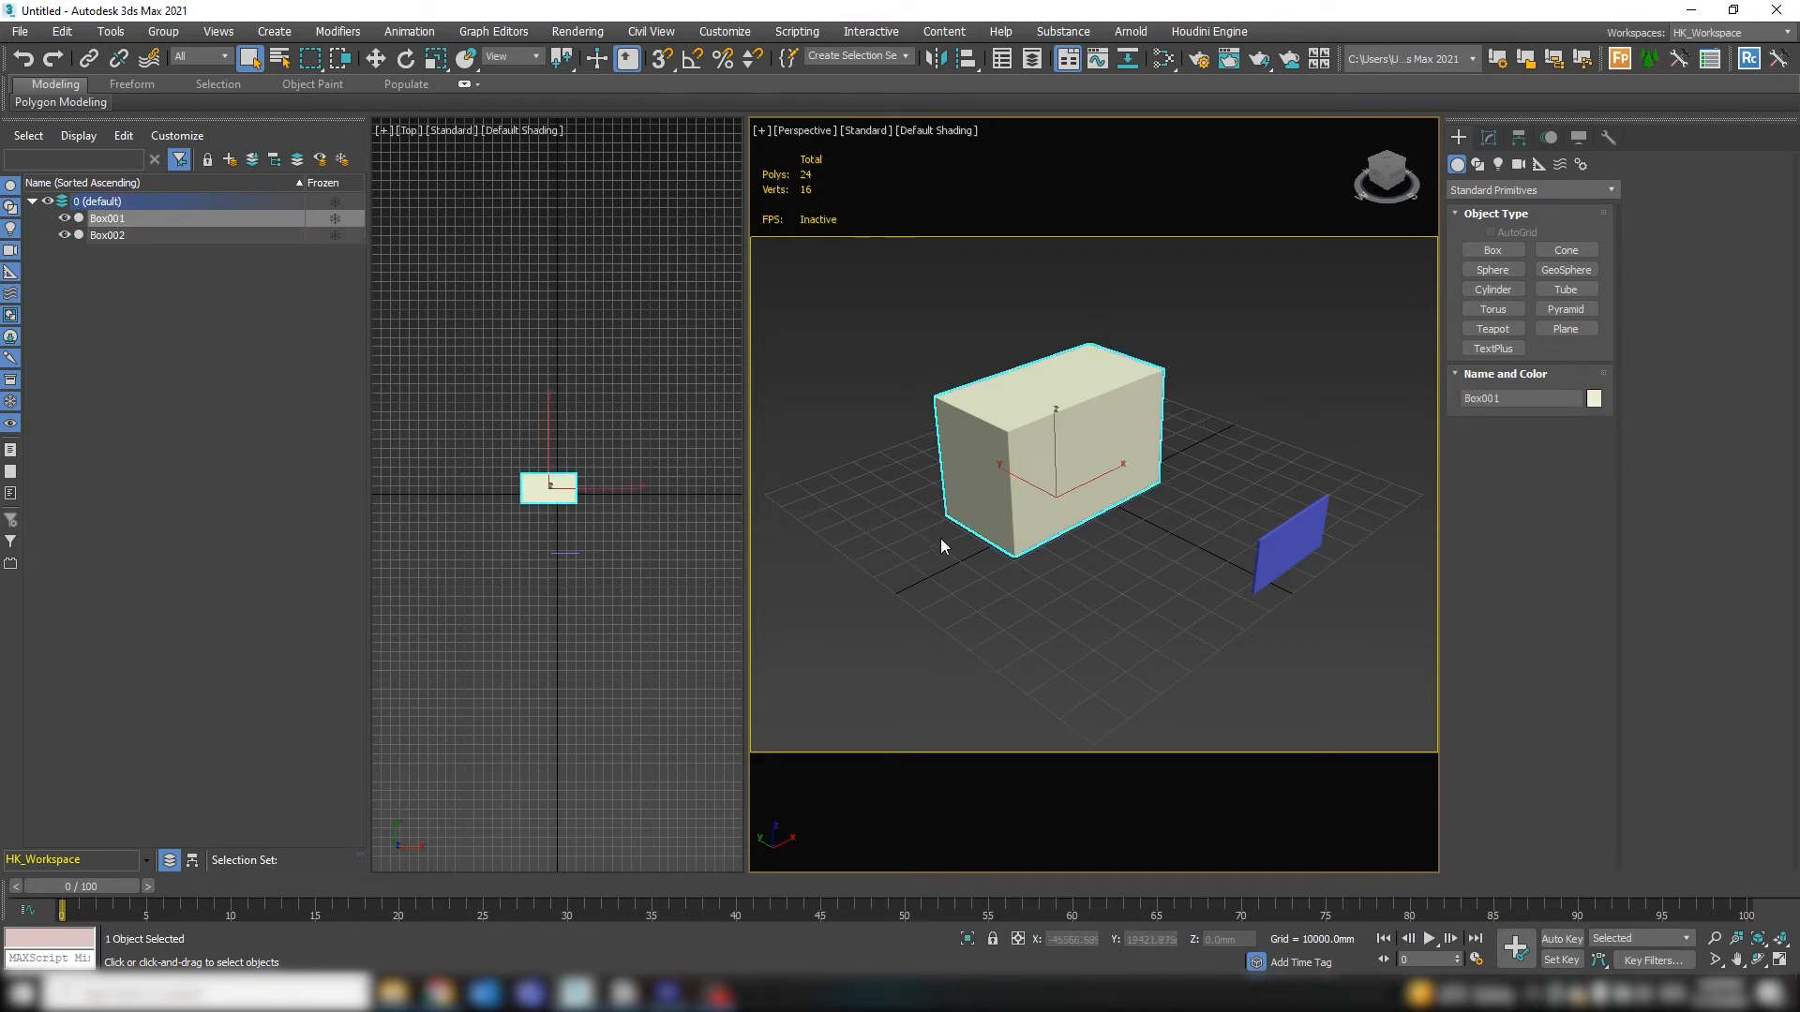
pyautogui.click(1289, 536)
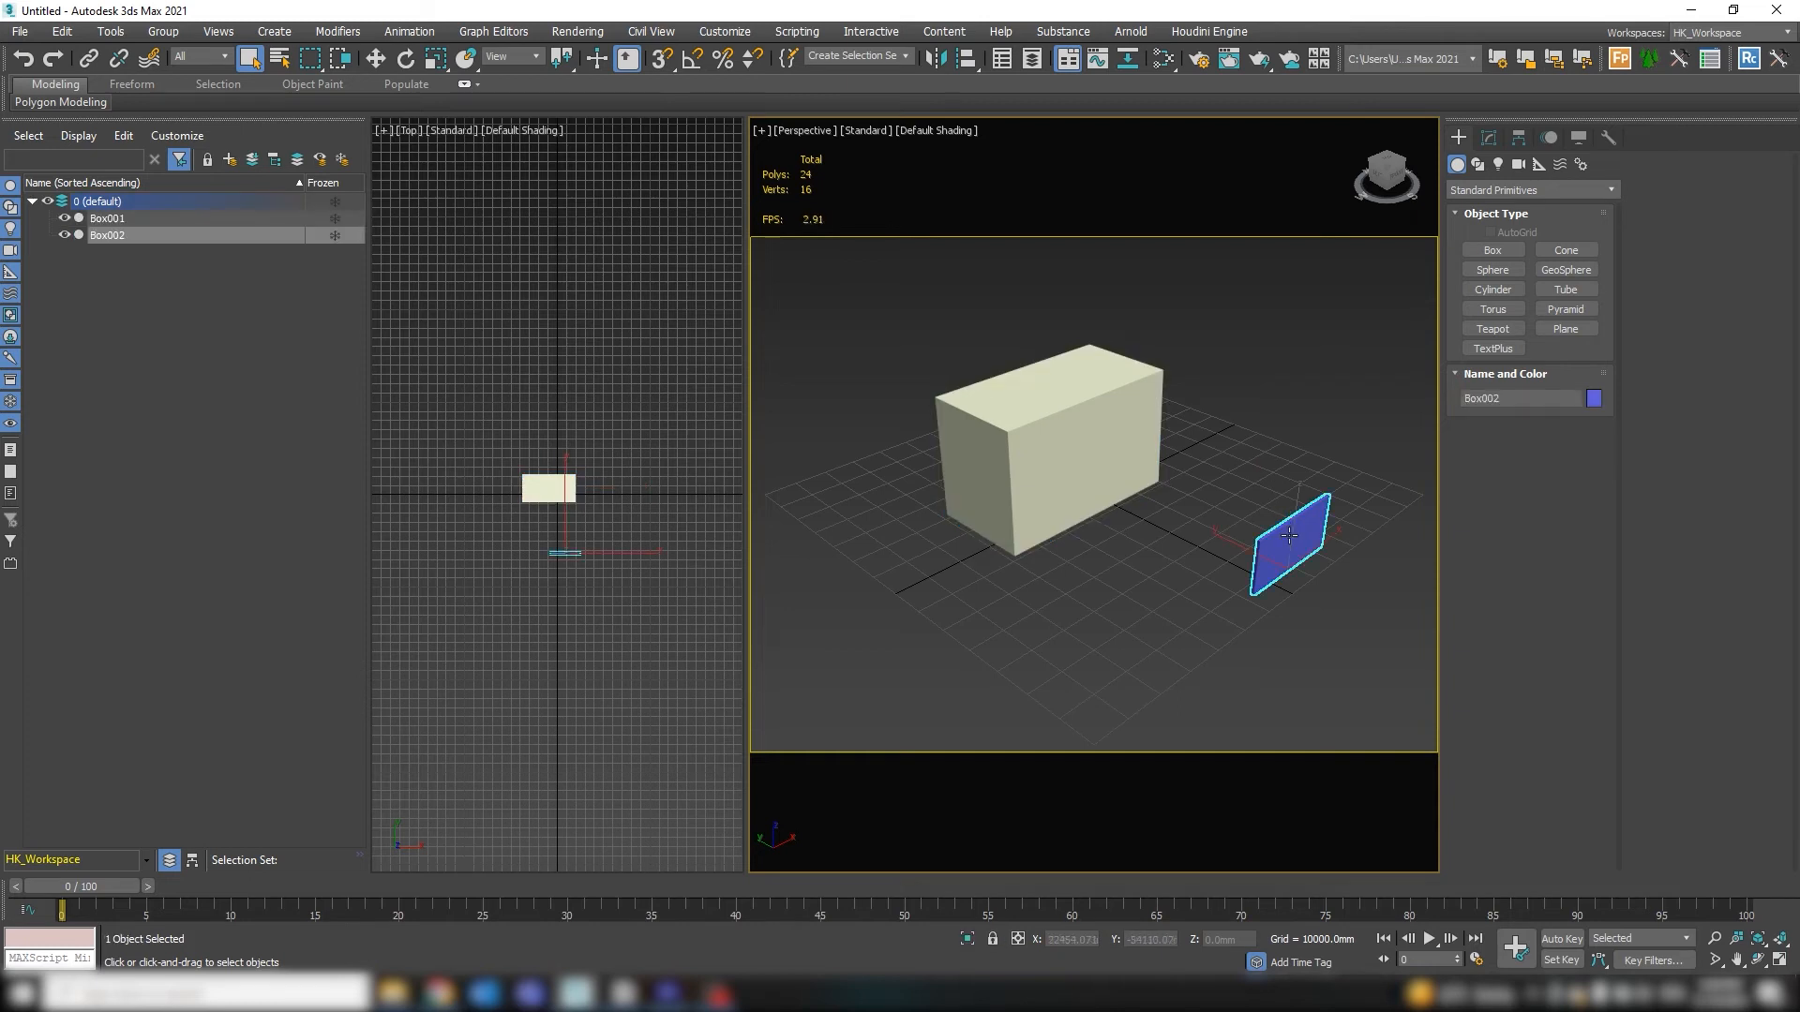
pyautogui.click(1038, 436)
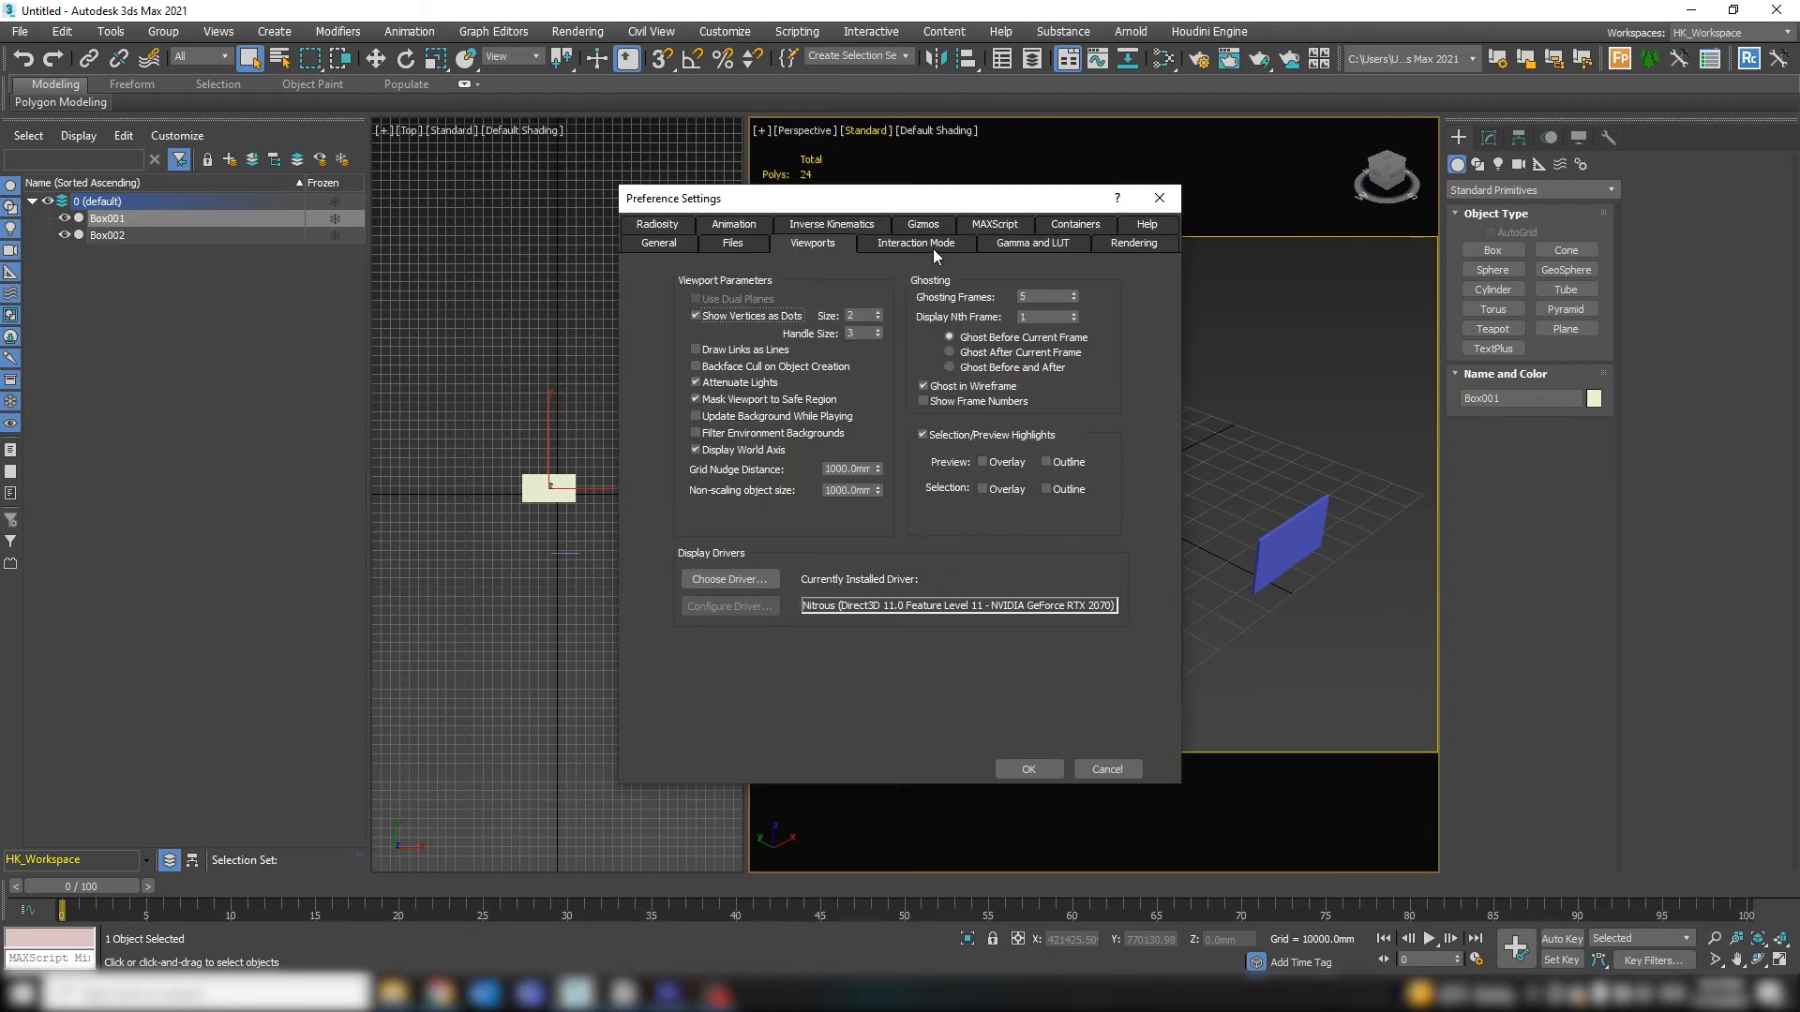
pyautogui.moveTo(1039, 461)
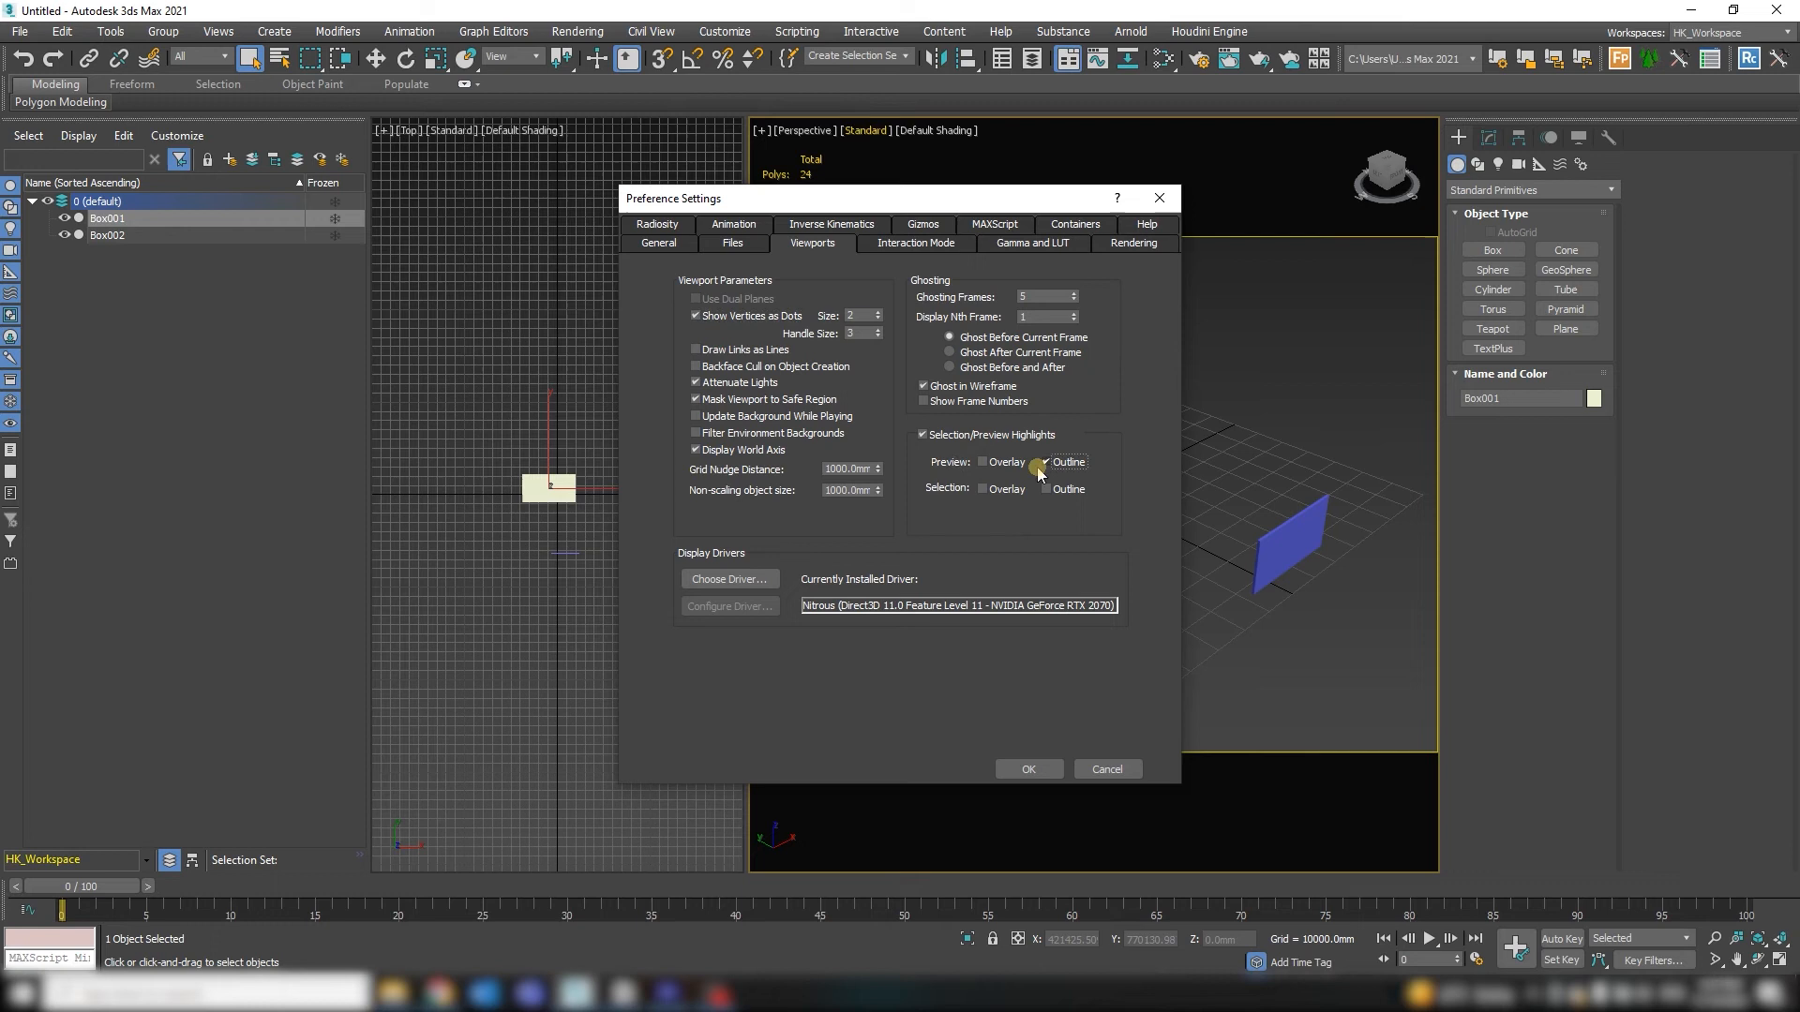
# Step: Confirm the Viewports preferences with the highlight outline turned off
pyautogui.click(1026, 769)
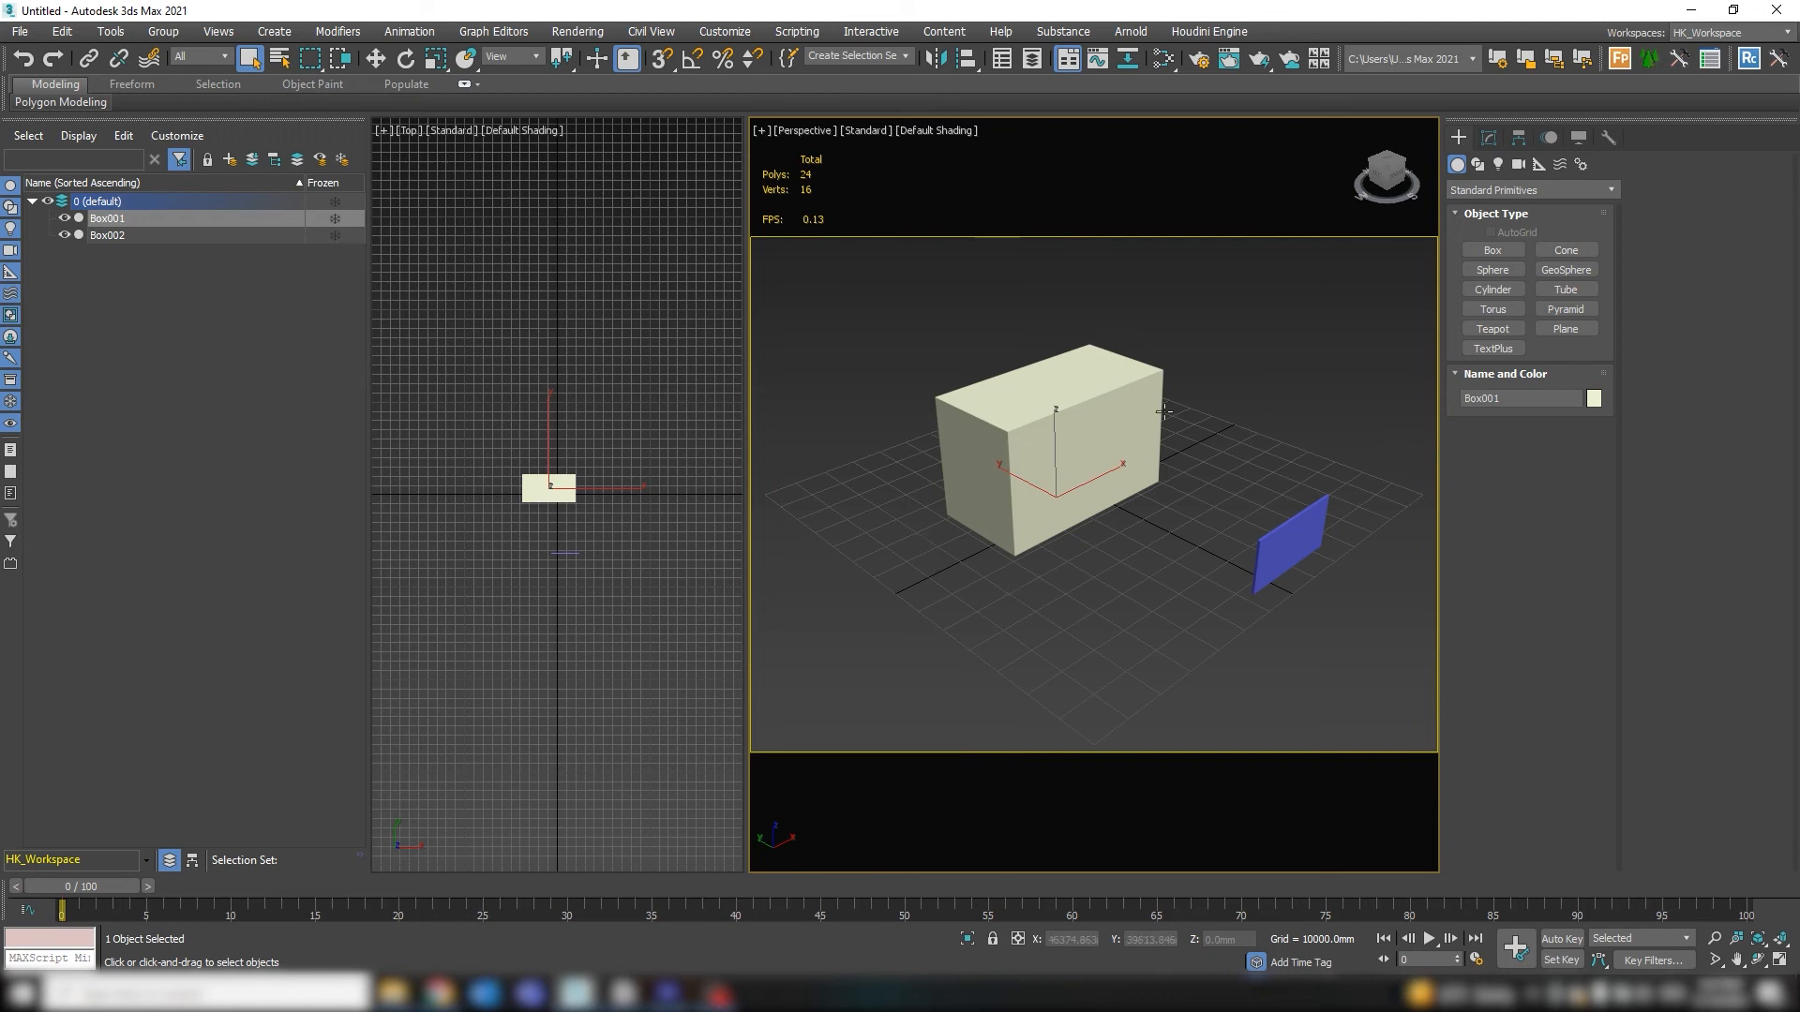
pyautogui.moveTo(1149, 441)
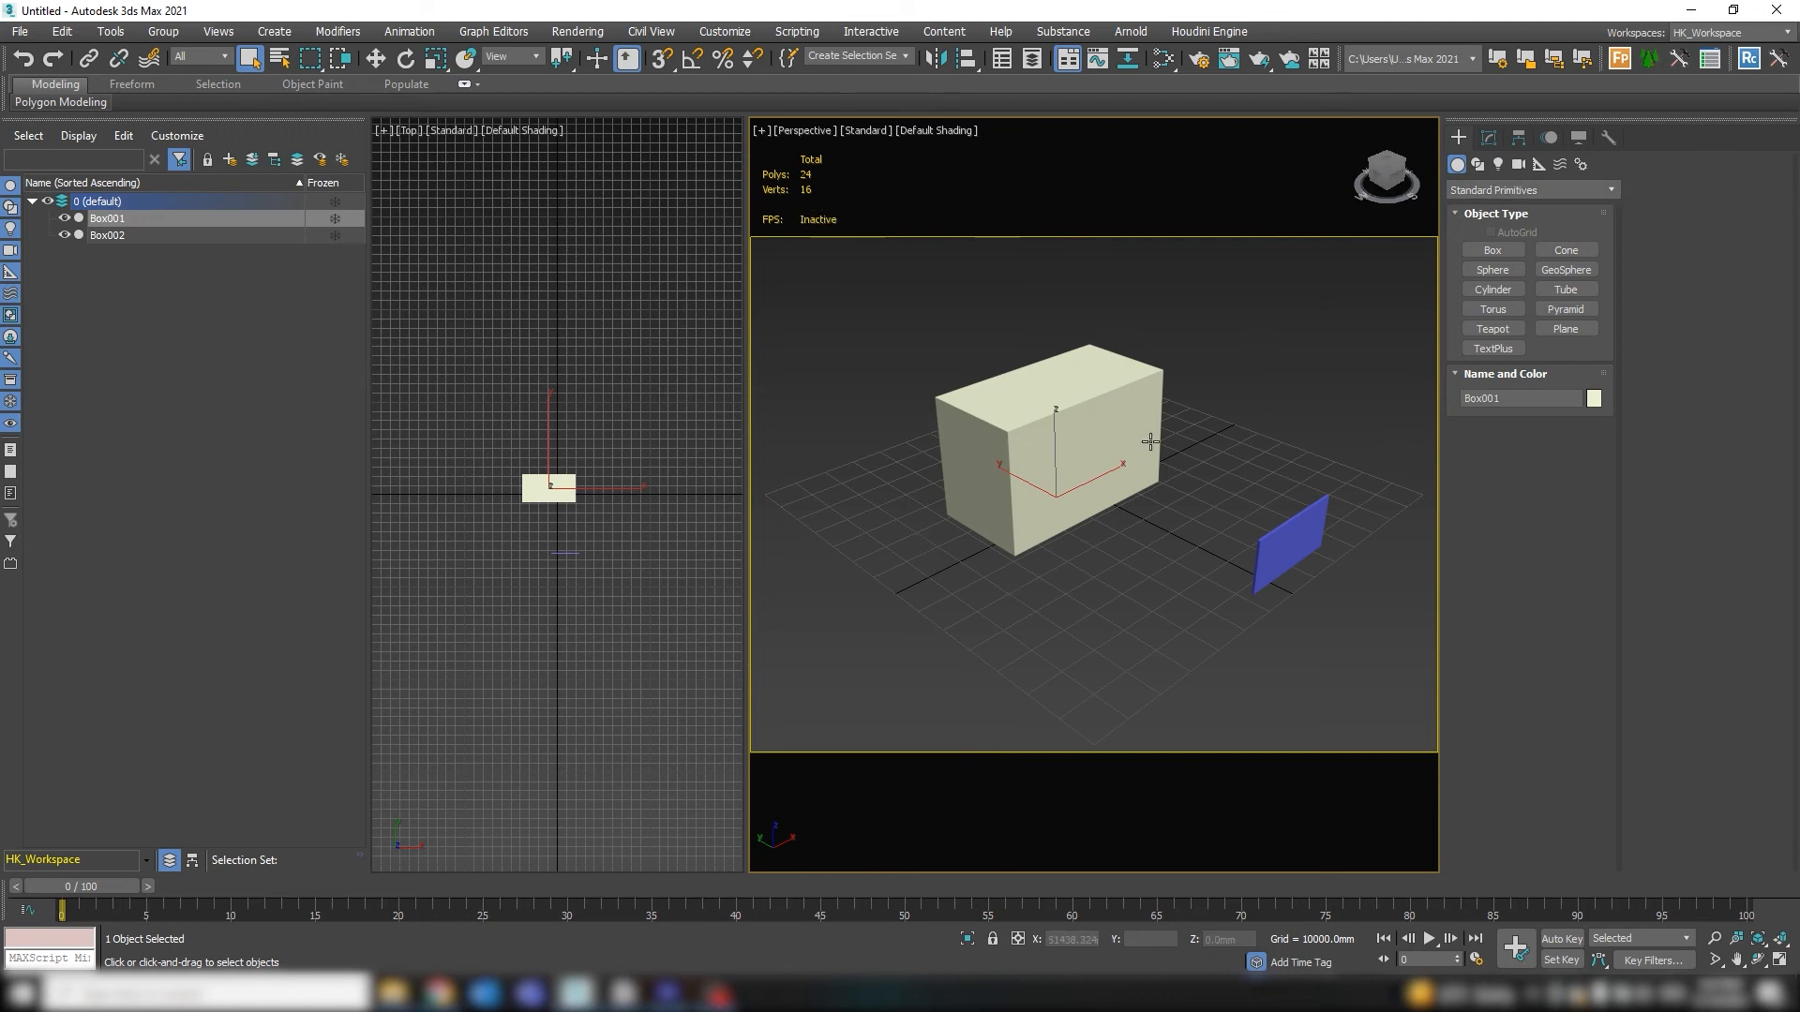
pyautogui.moveTo(1006, 449)
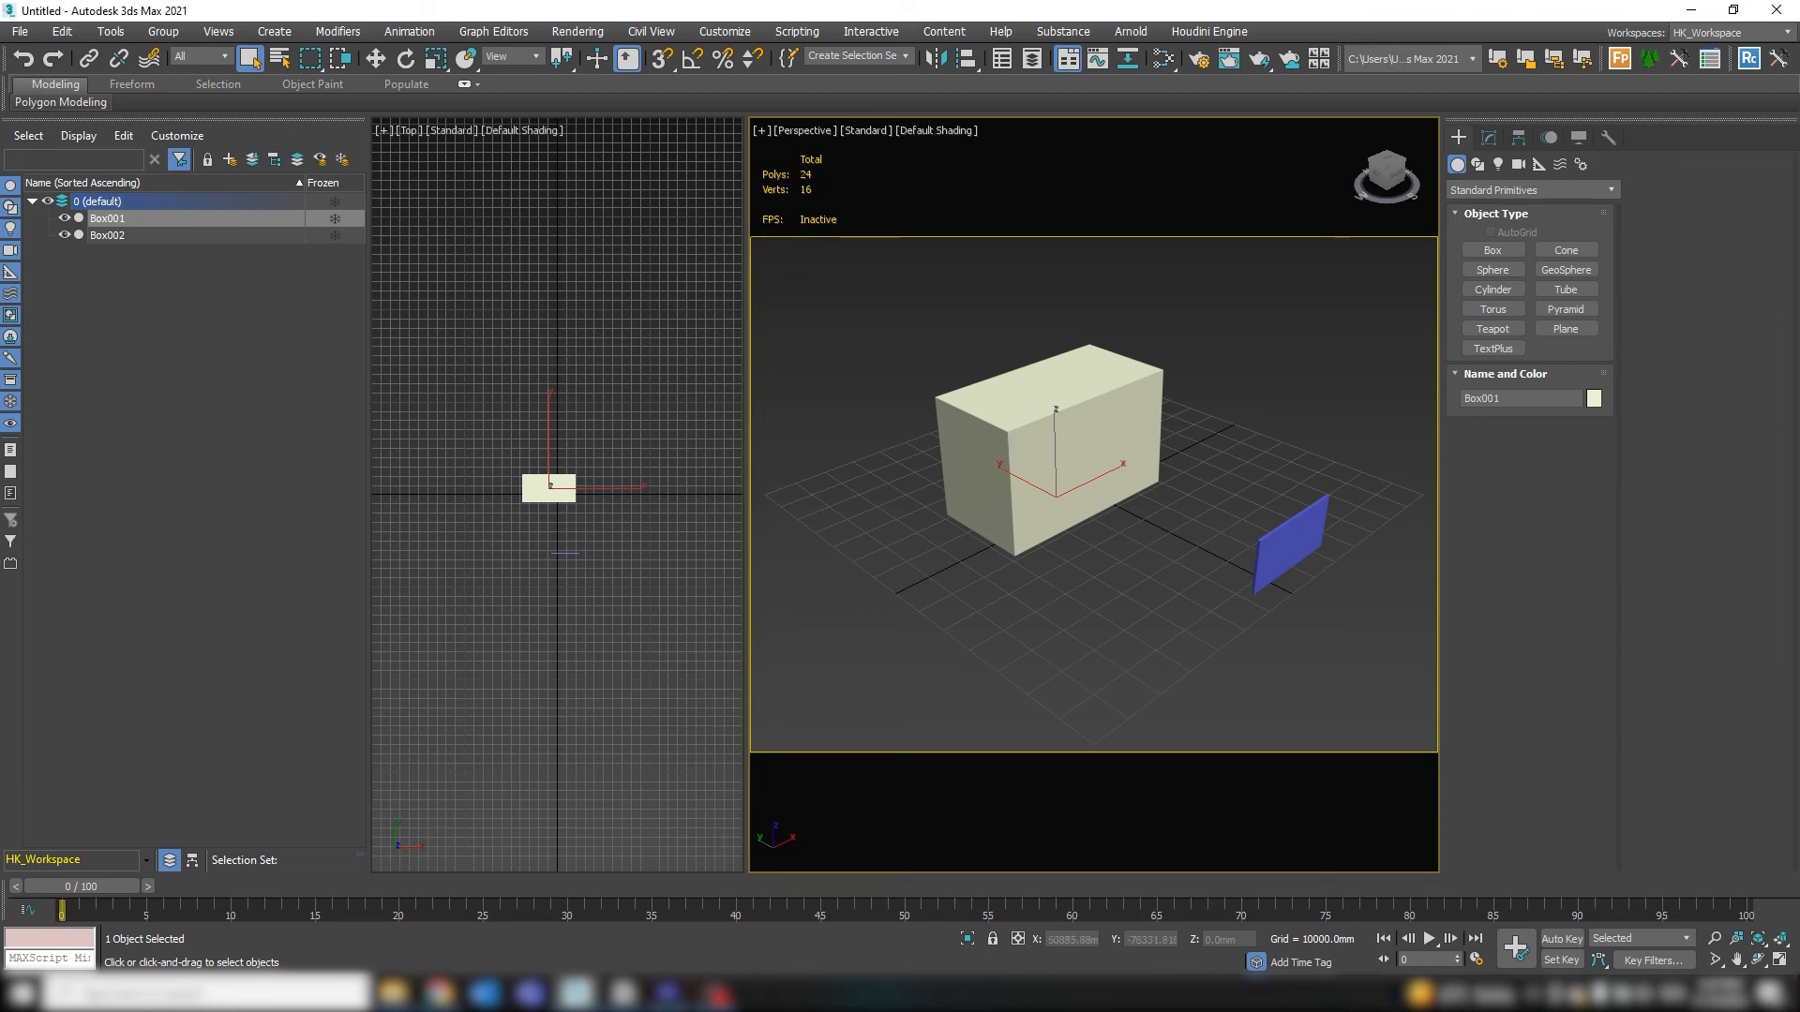
pyautogui.moveTo(1190, 546)
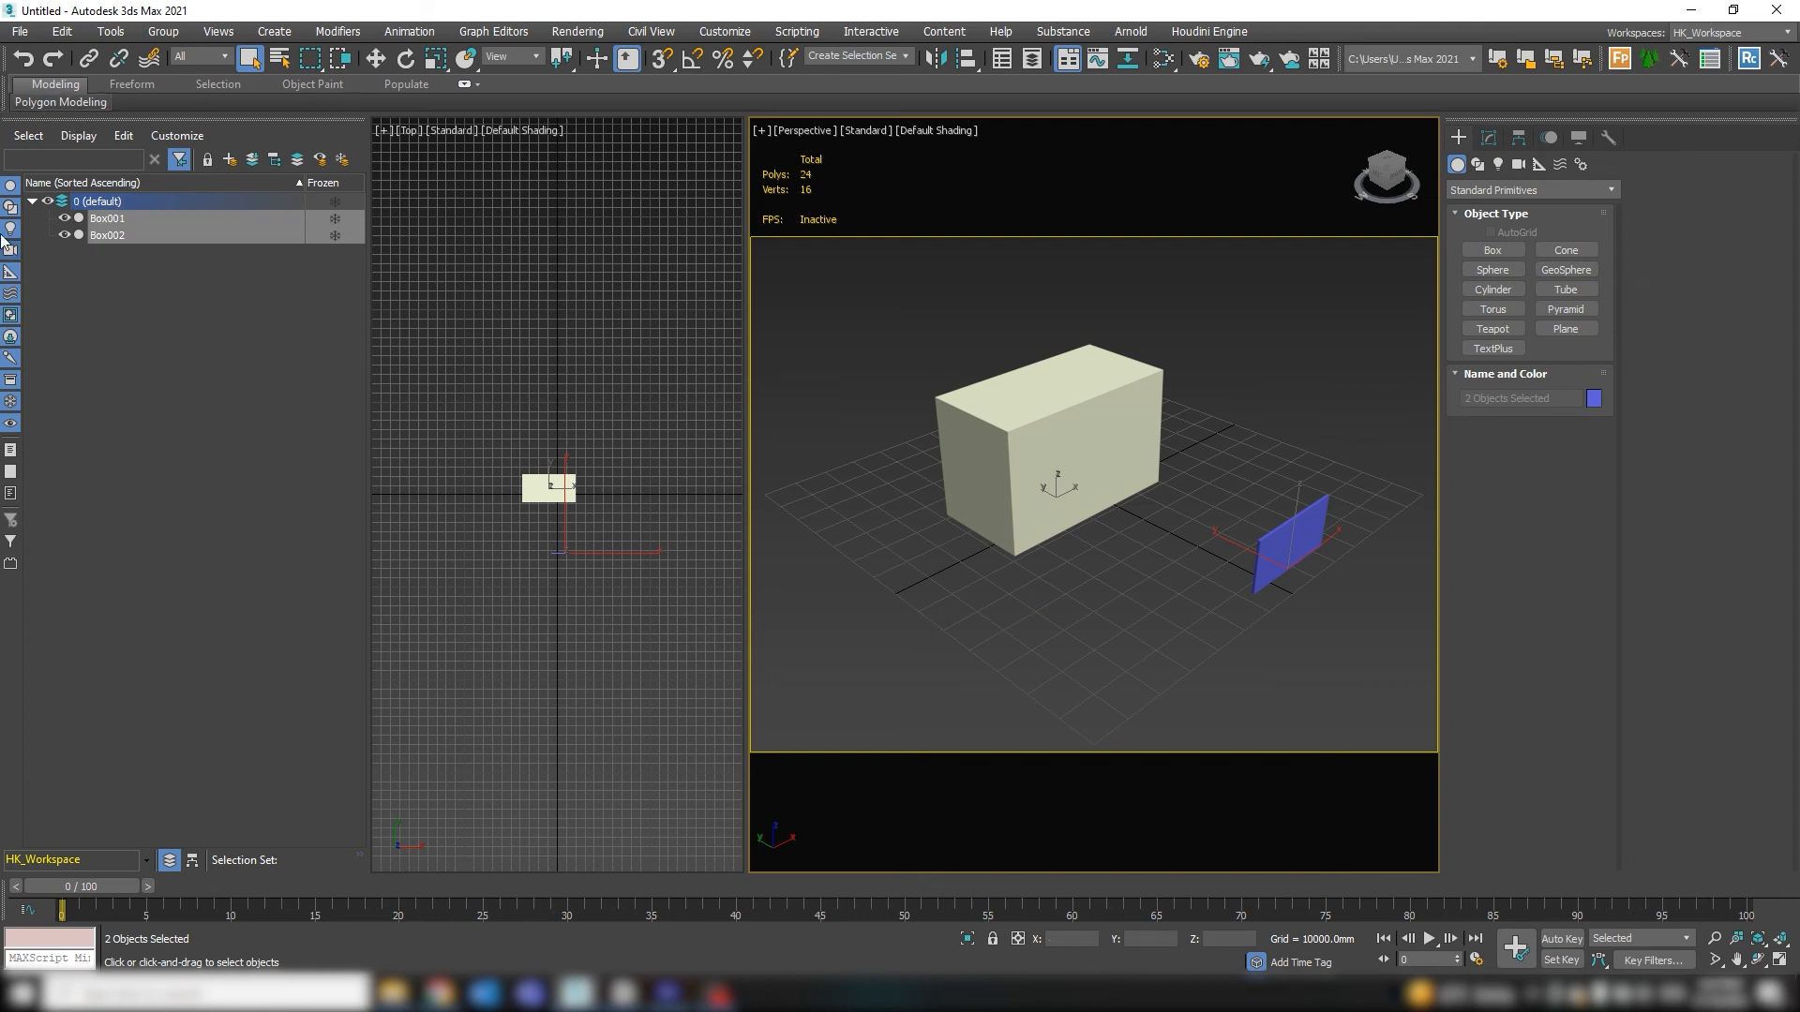
pyautogui.moveTo(129, 527)
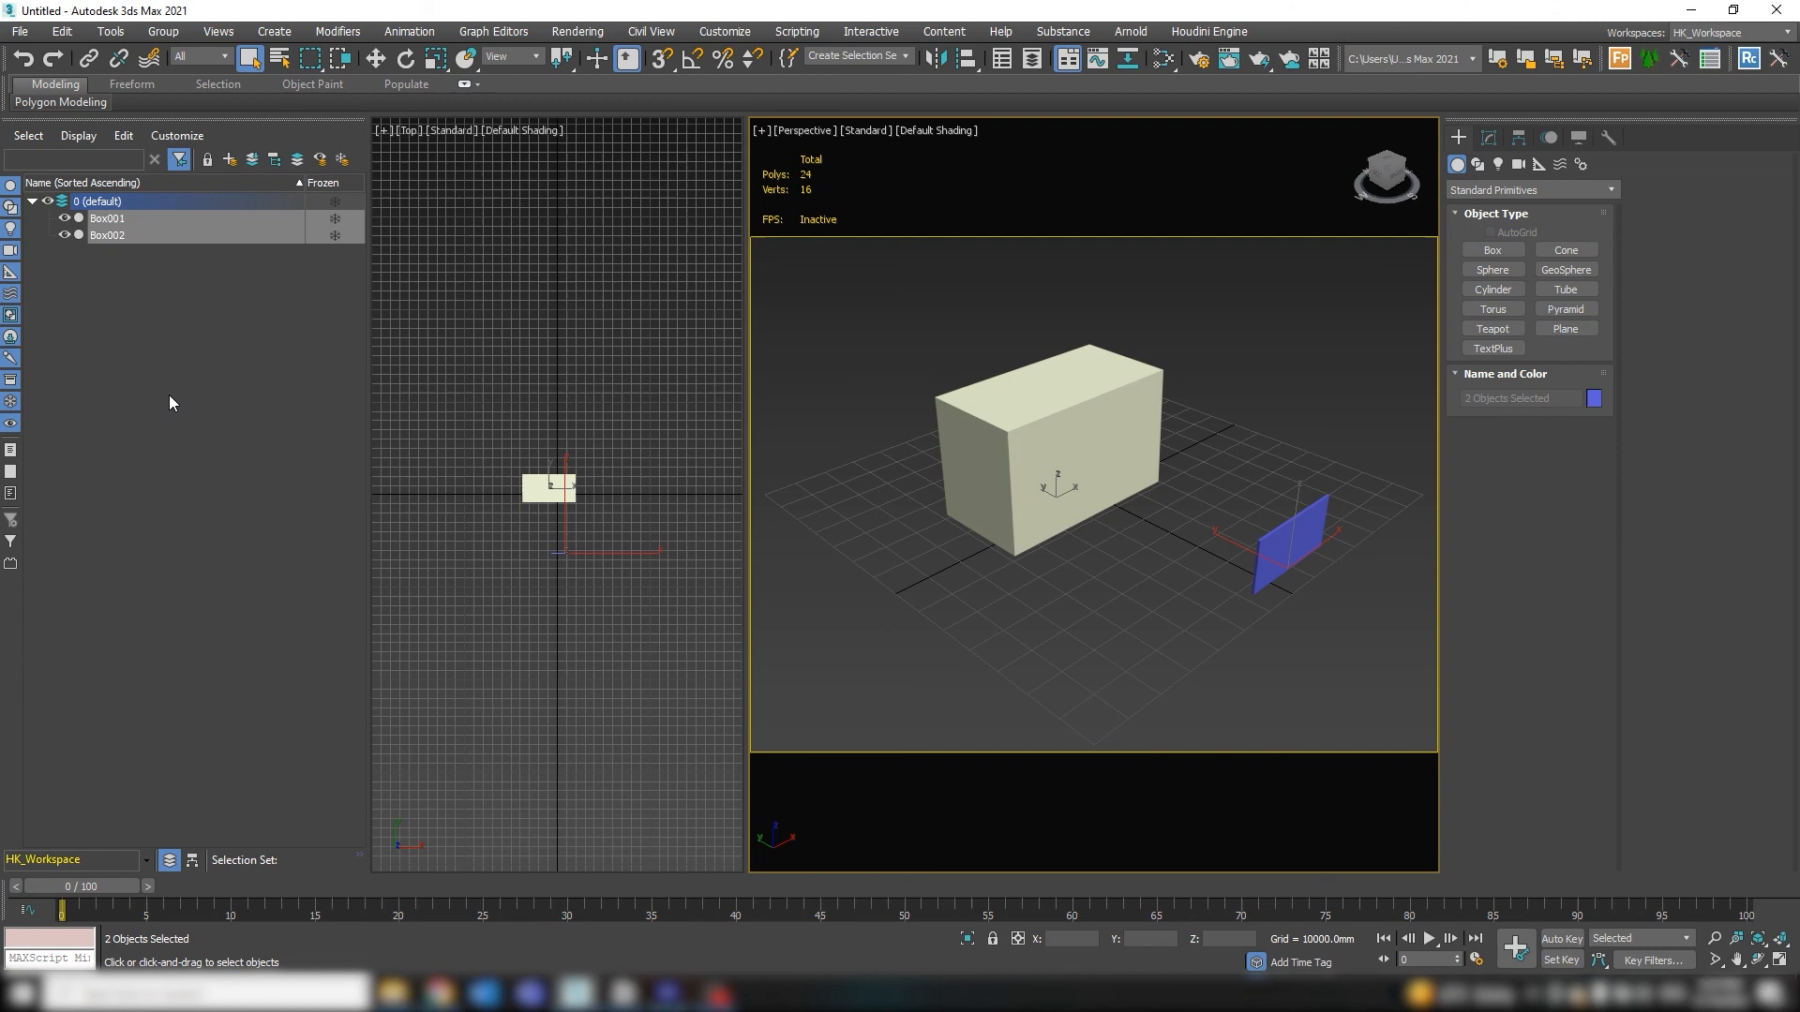
pyautogui.moveTo(168, 419)
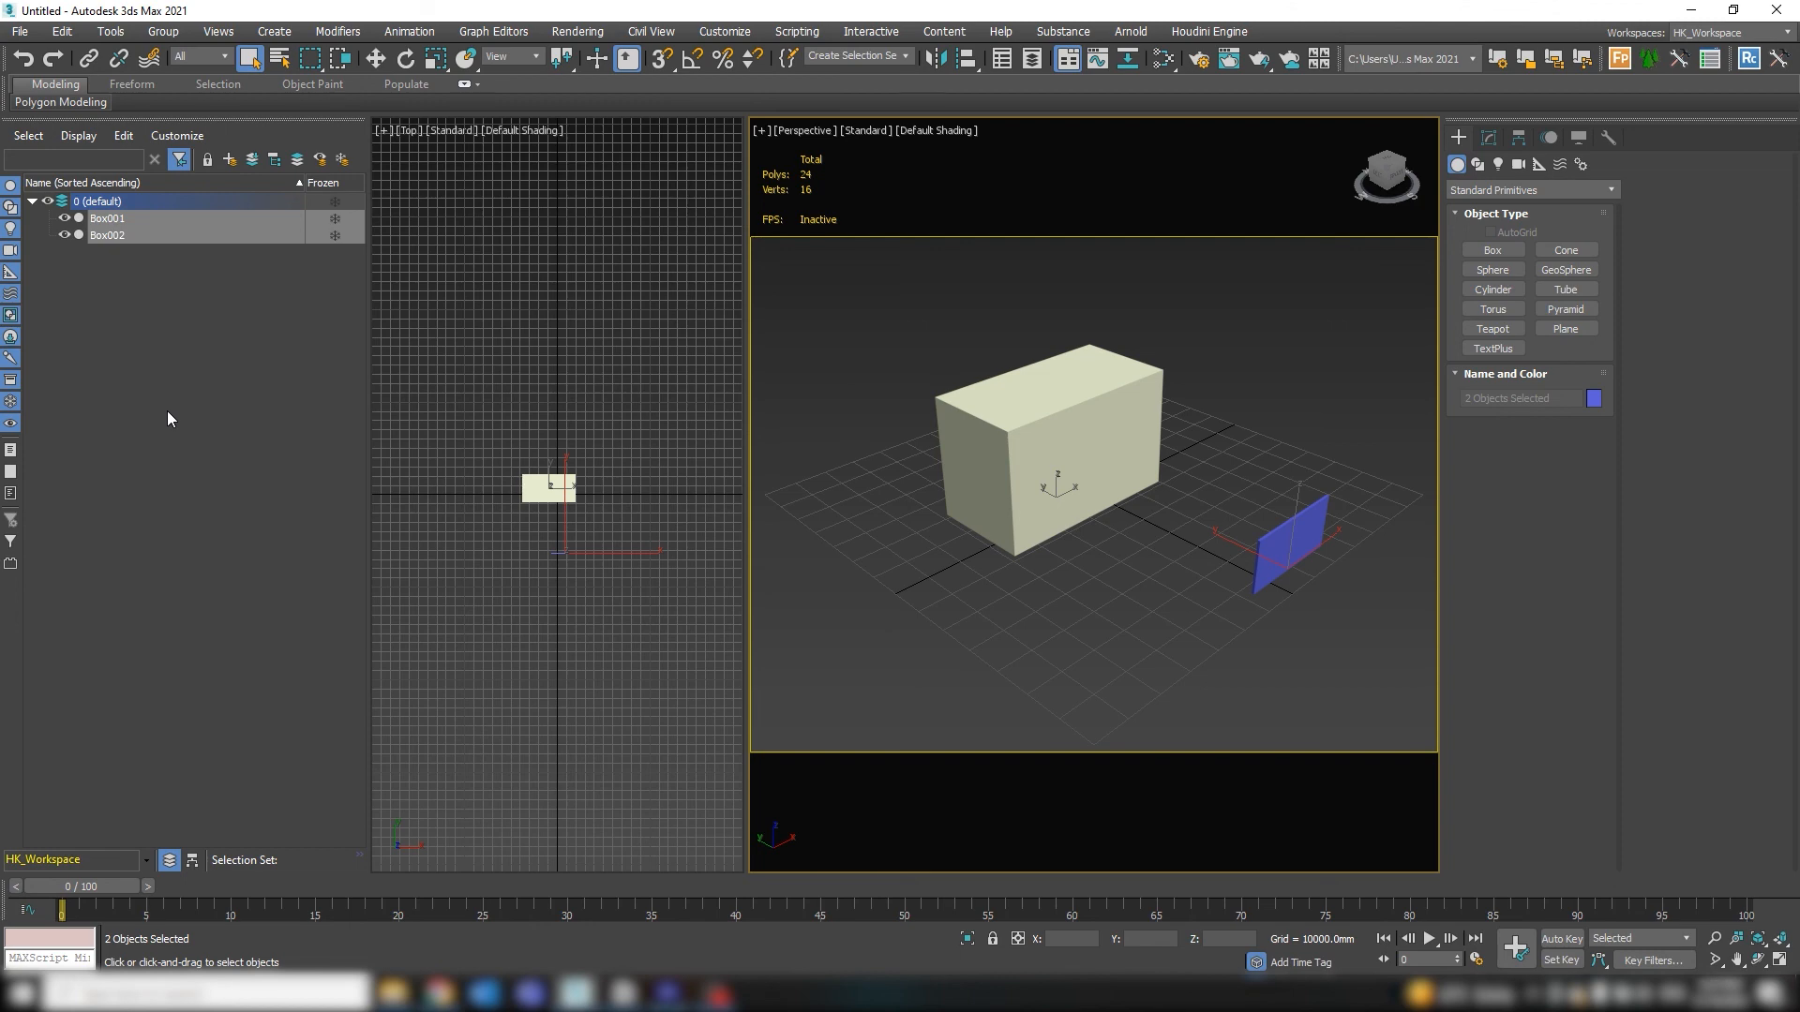
pyautogui.moveTo(264, 501)
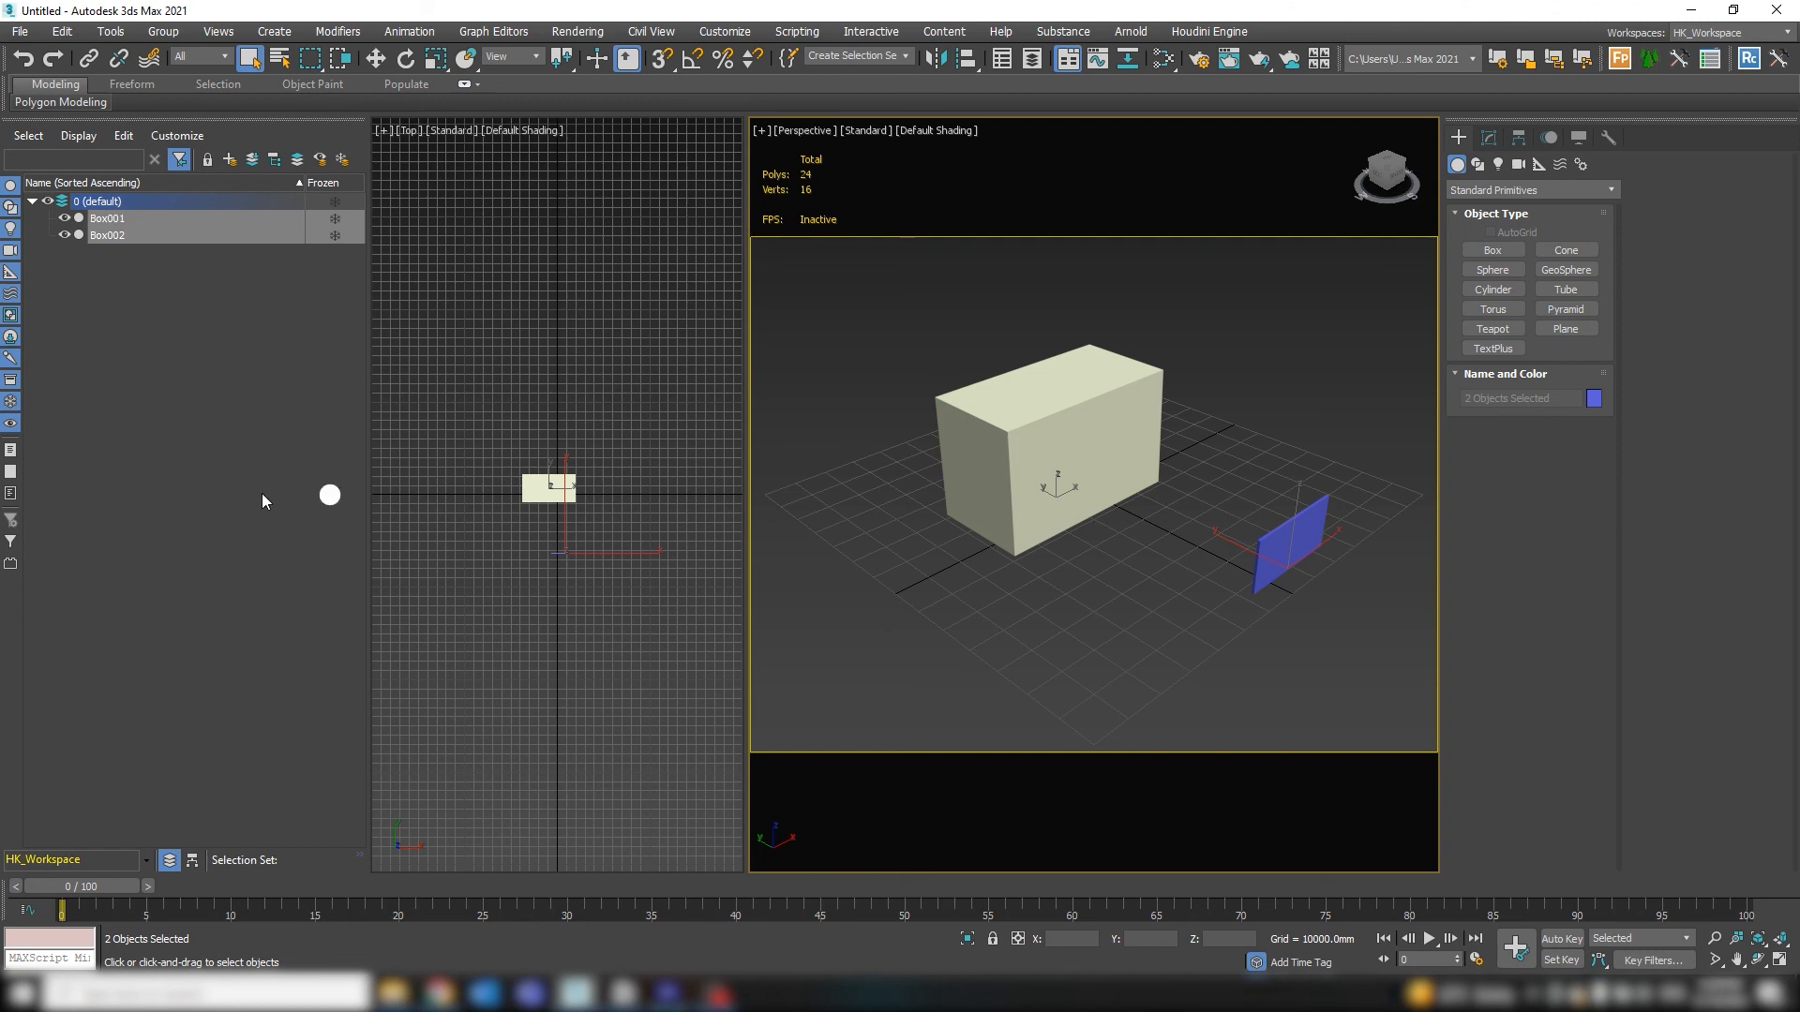